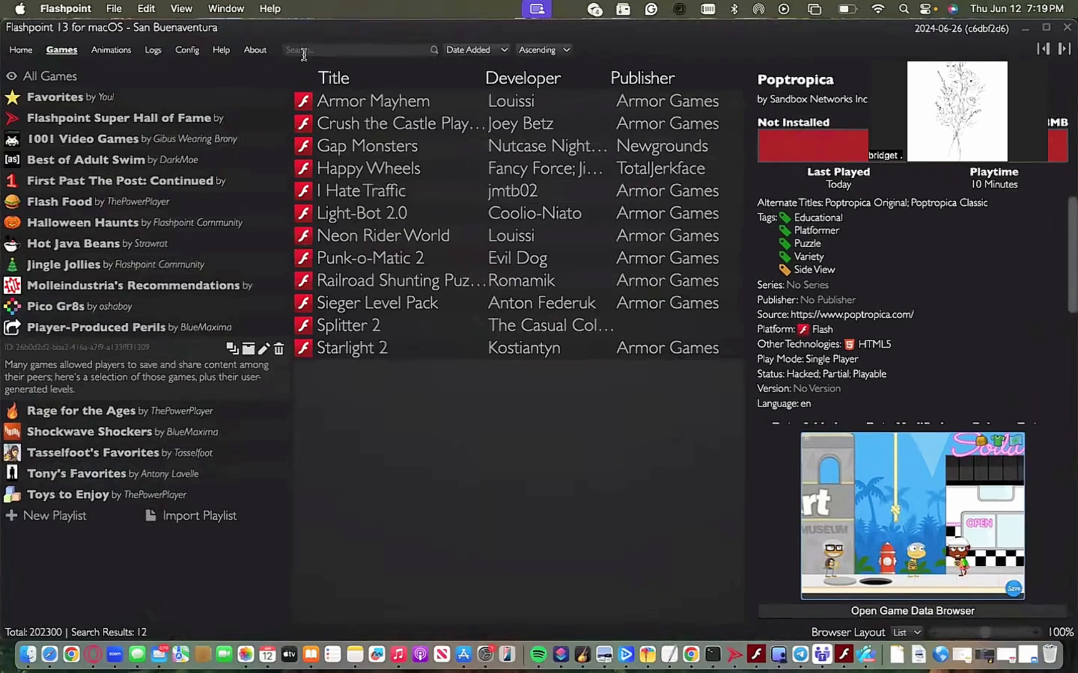
Step: Search 'poptropica', launch Poptropica (AS2), and dismiss the save-file and Waterfox warnings
{"action": "type", "text": "poptropica"}
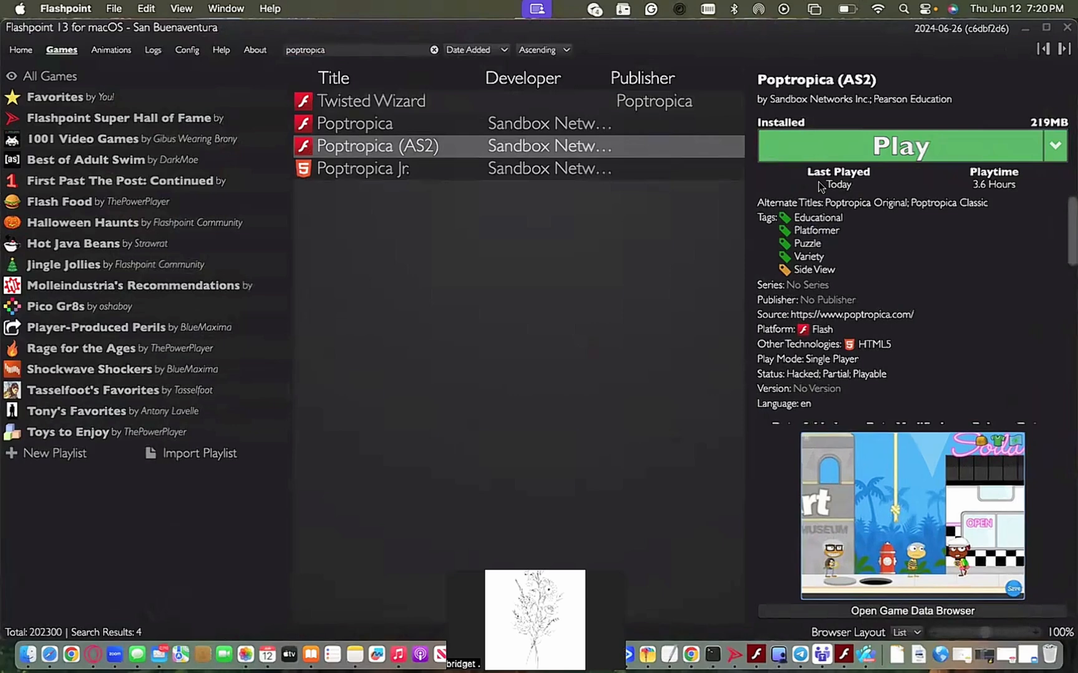
{"action": "left_click", "coordinate": [899, 146]}
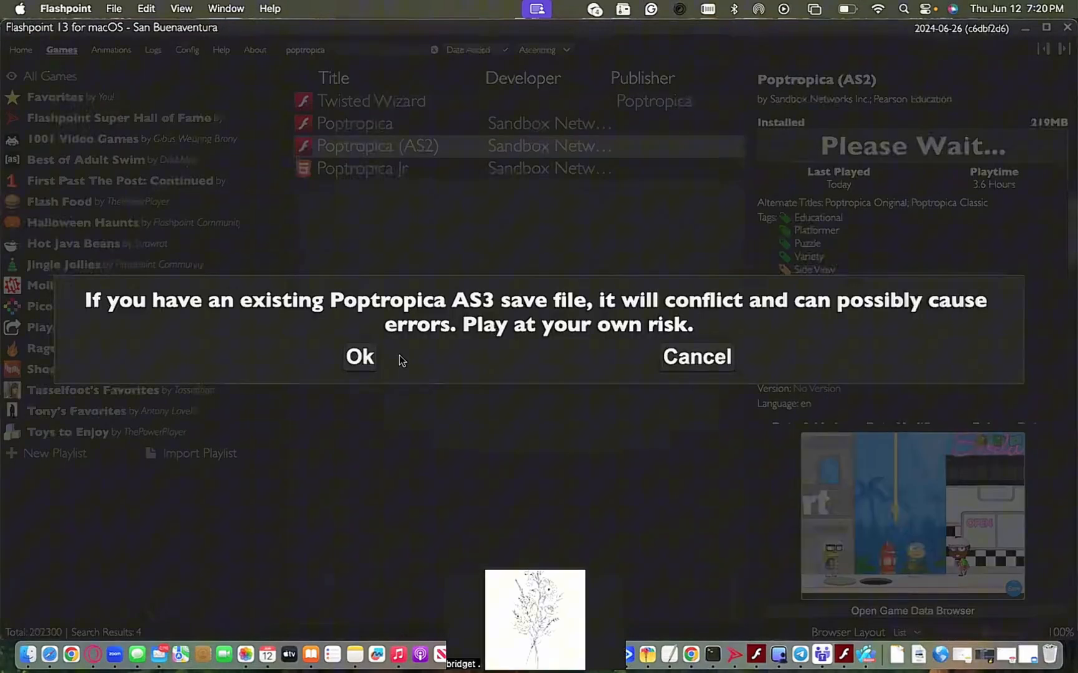
{"action": "left_click", "coordinate": [359, 356]}
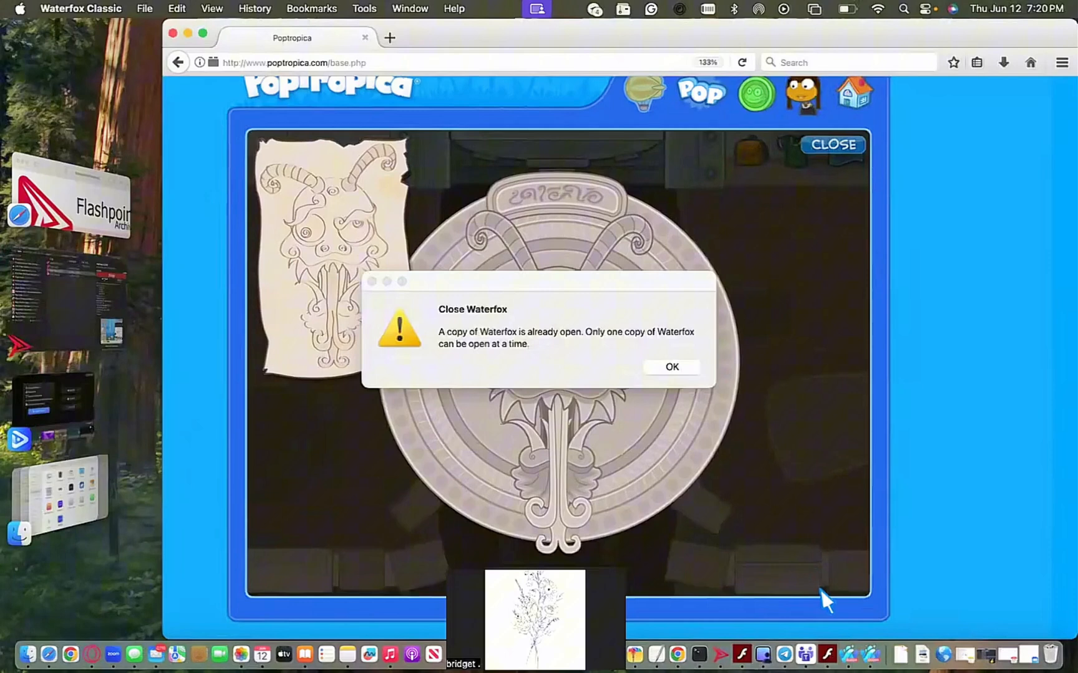
{"action": "left_click", "coordinate": [669, 367]}
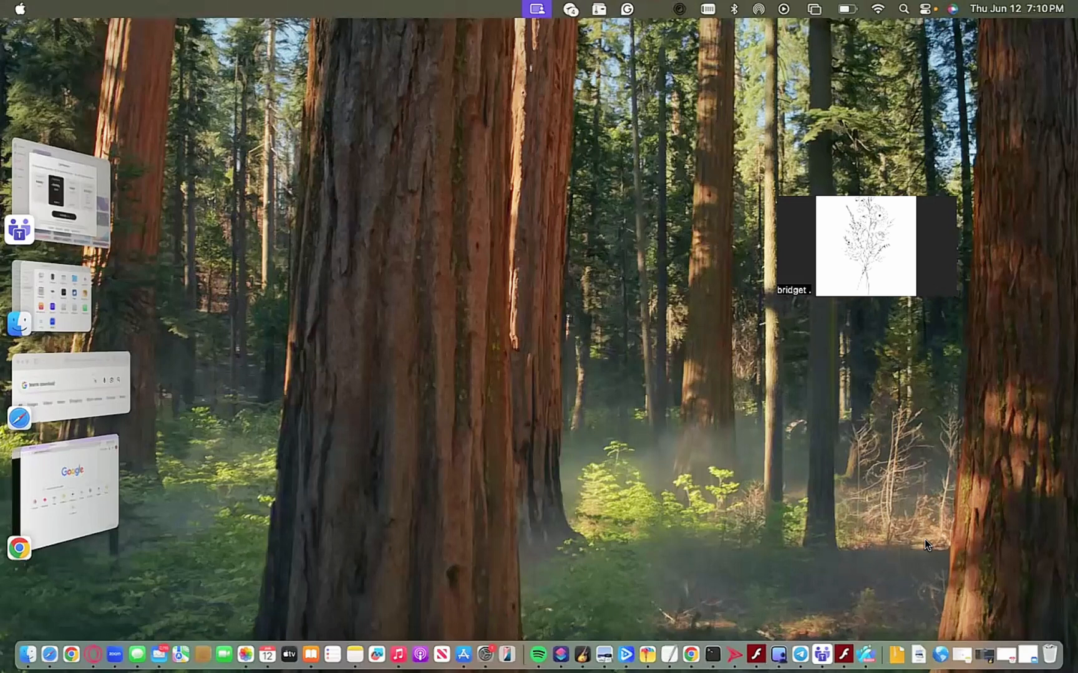
{"action": "mouse_move", "coordinate": [801, 415]}
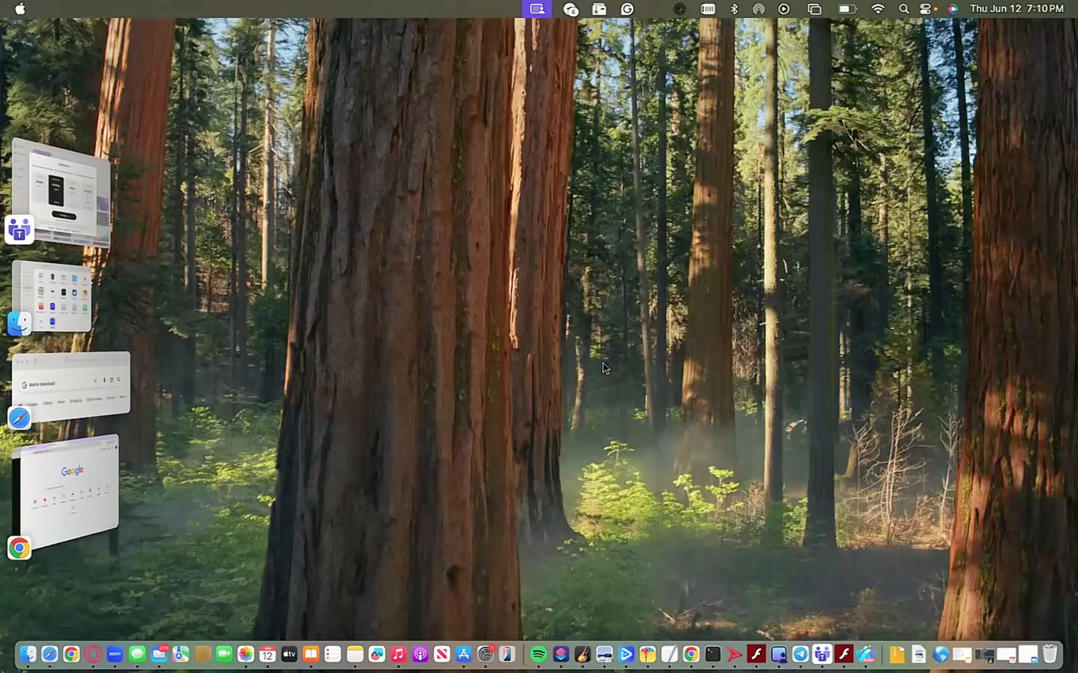
{"action": "mouse_move", "coordinate": [608, 342]}
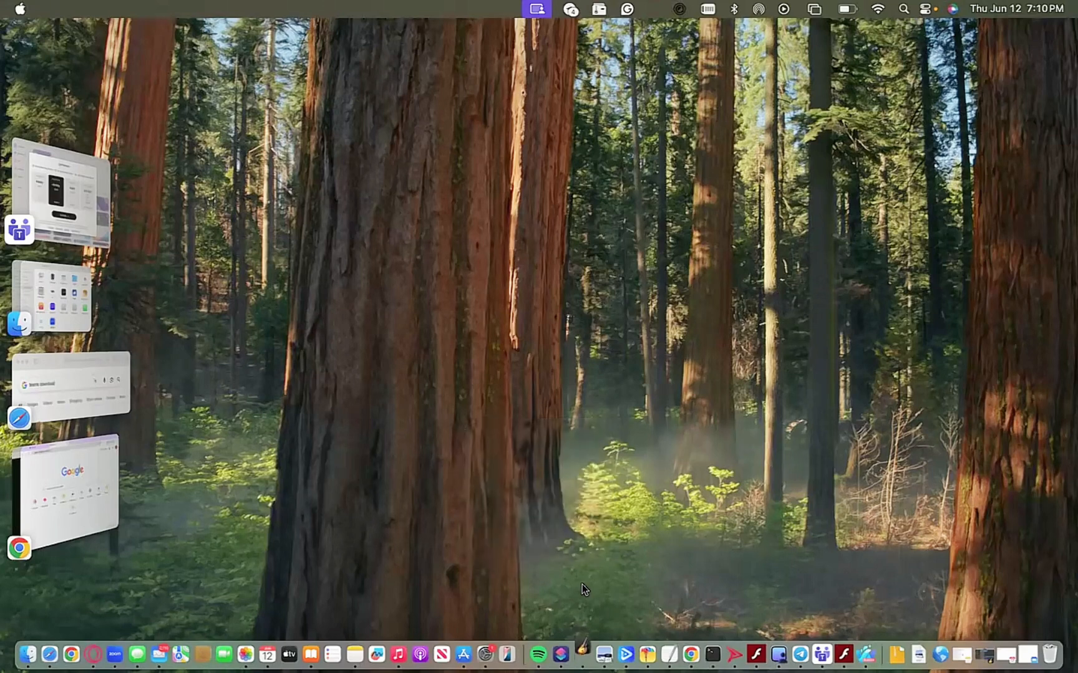
{"action": "mouse_move", "coordinate": [734, 654]}
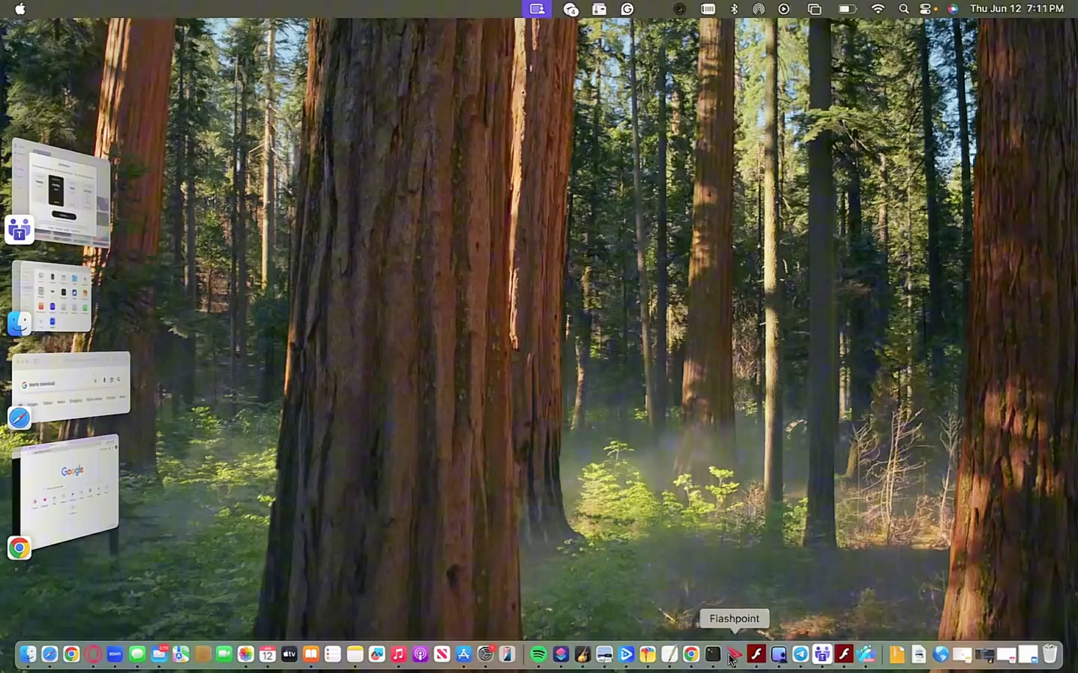
{"action": "mouse_move", "coordinate": [115, 7]}
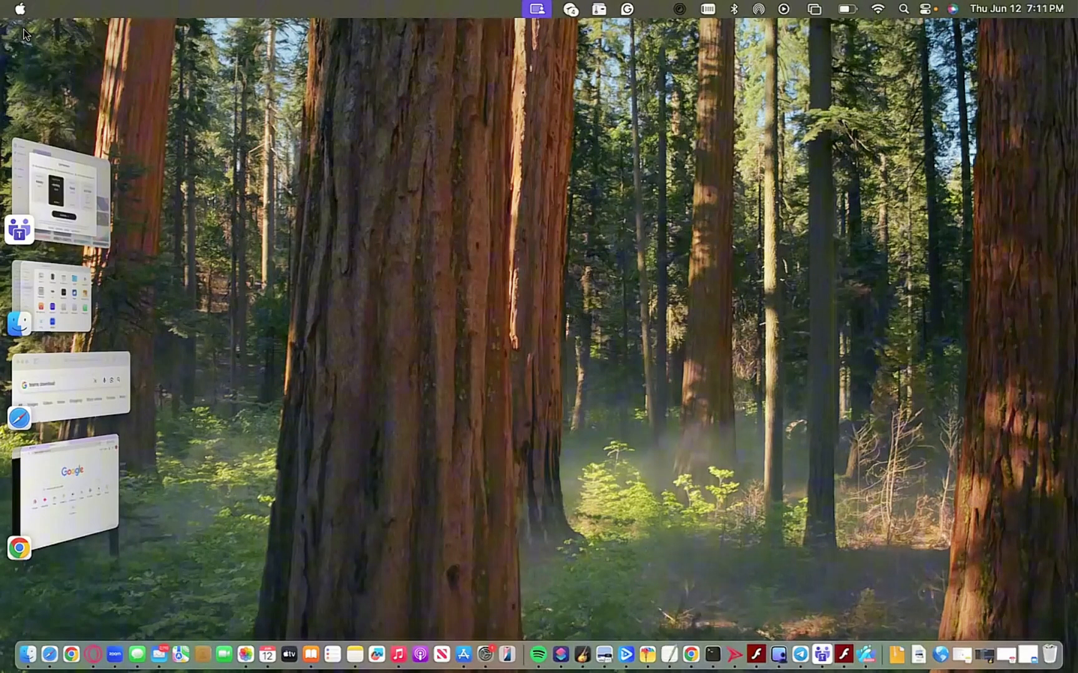
Step: Bring the Chrome window to the front from Stage Manager
{"action": "left_click", "coordinate": [691, 654]}
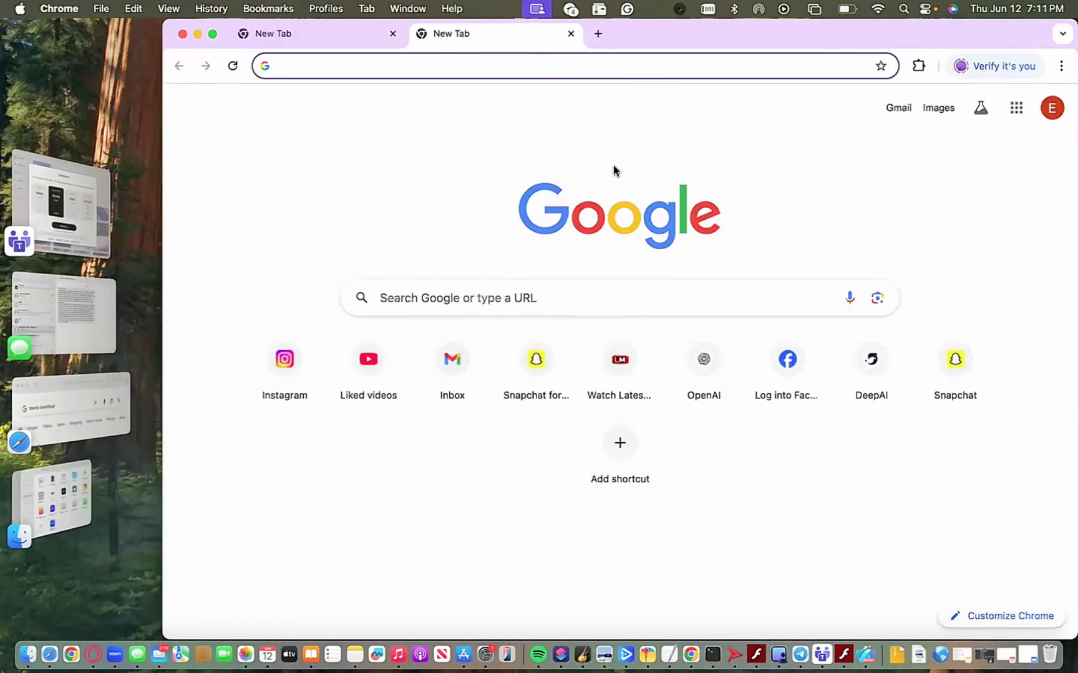
Step: Type 'macbook monterrey', review the Flashpoint downloads page, and open a blank tab
{"action": "type", "text": "macbook monterrey"}
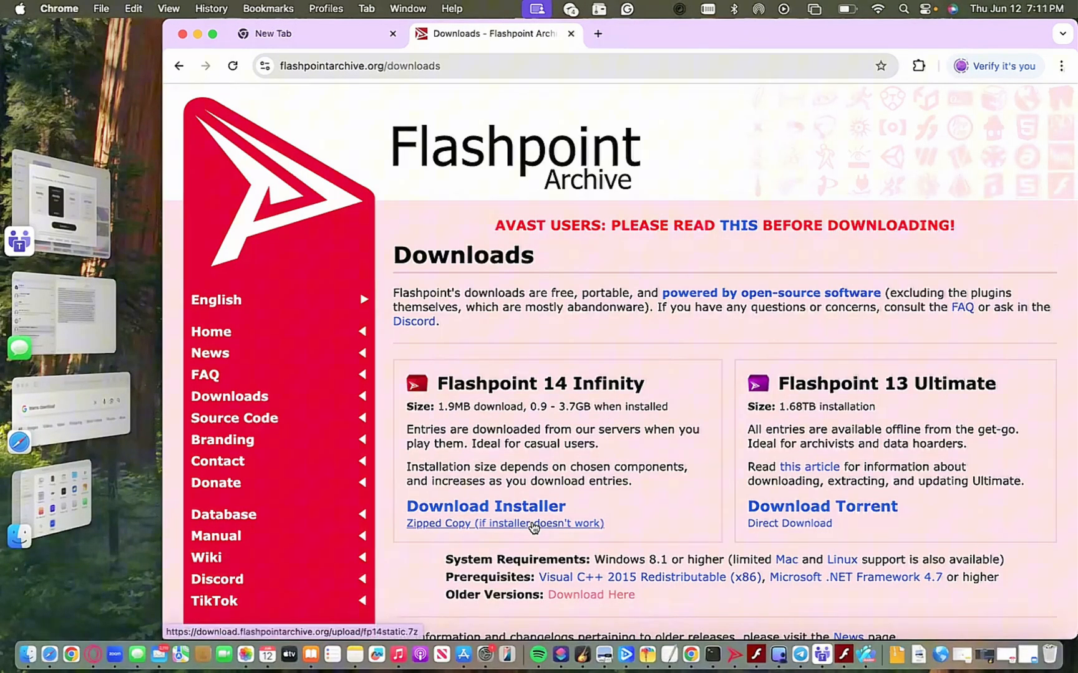
{"action": "left_click", "coordinate": [775, 33]}
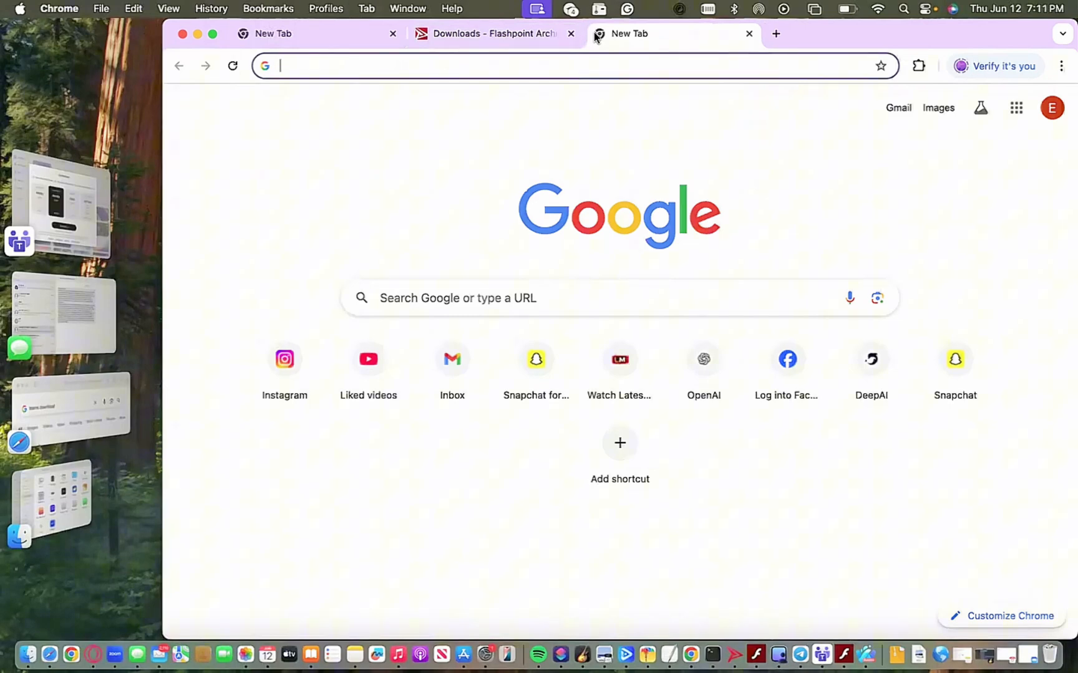
Step: Open the Flashpoint Datahub Mac Support wiki page and scroll through its install steps
{"action": "type", "text": "wiki+flashpoint+download+macbook&sca_esv=b9039e3016f1e9d6&rlz=1C5CHFA_enUS..."}
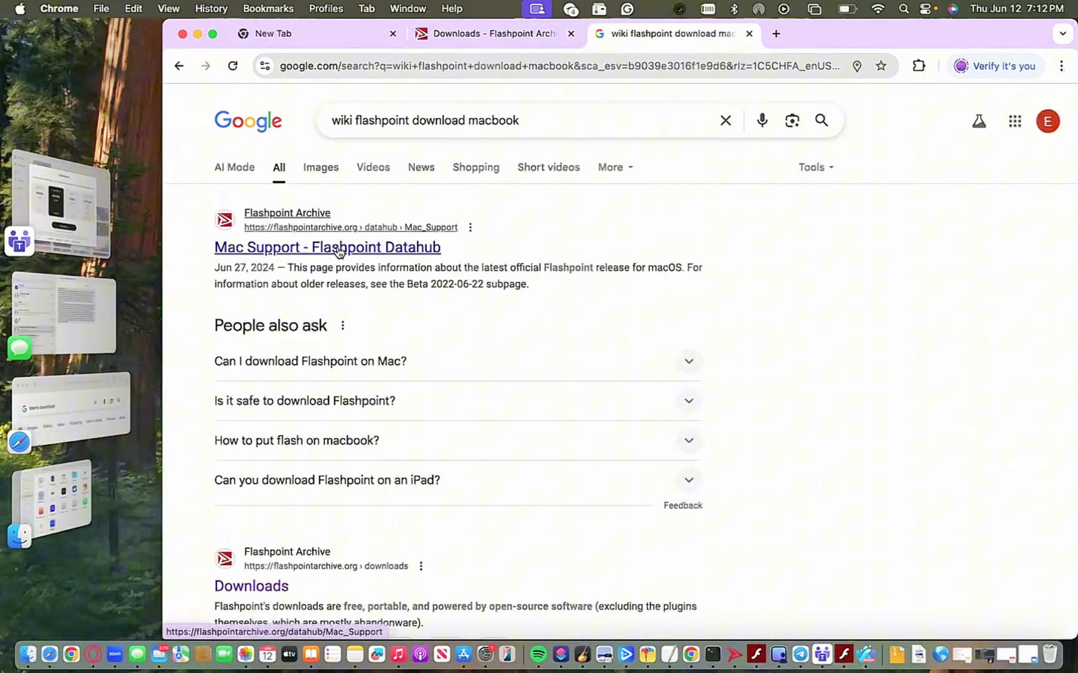
{"action": "left_click", "coordinate": [328, 247]}
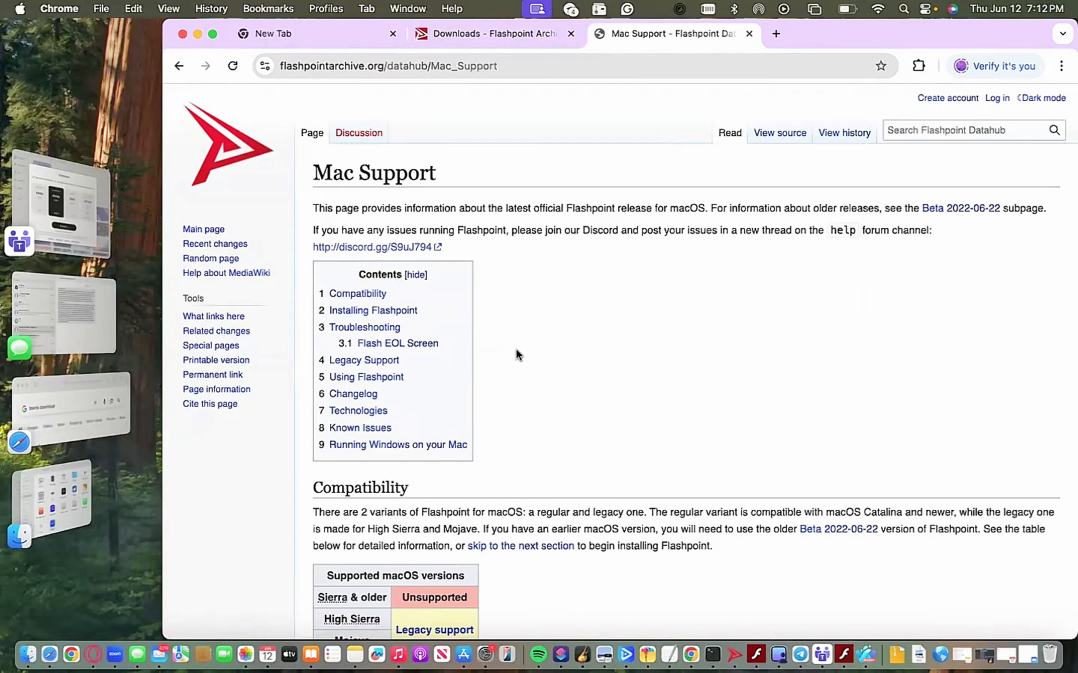
{"action": "scroll", "scroll_direction": "down", "scroll_amount": 3}
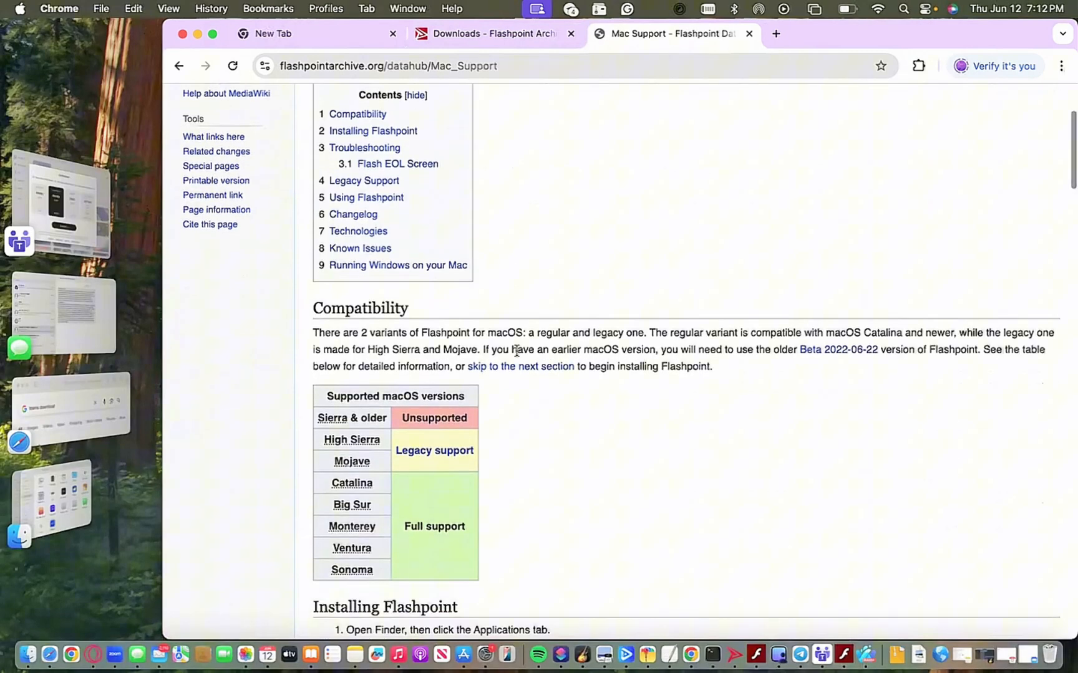
{"action": "scroll", "scroll_direction": "down", "scroll_amount": 3}
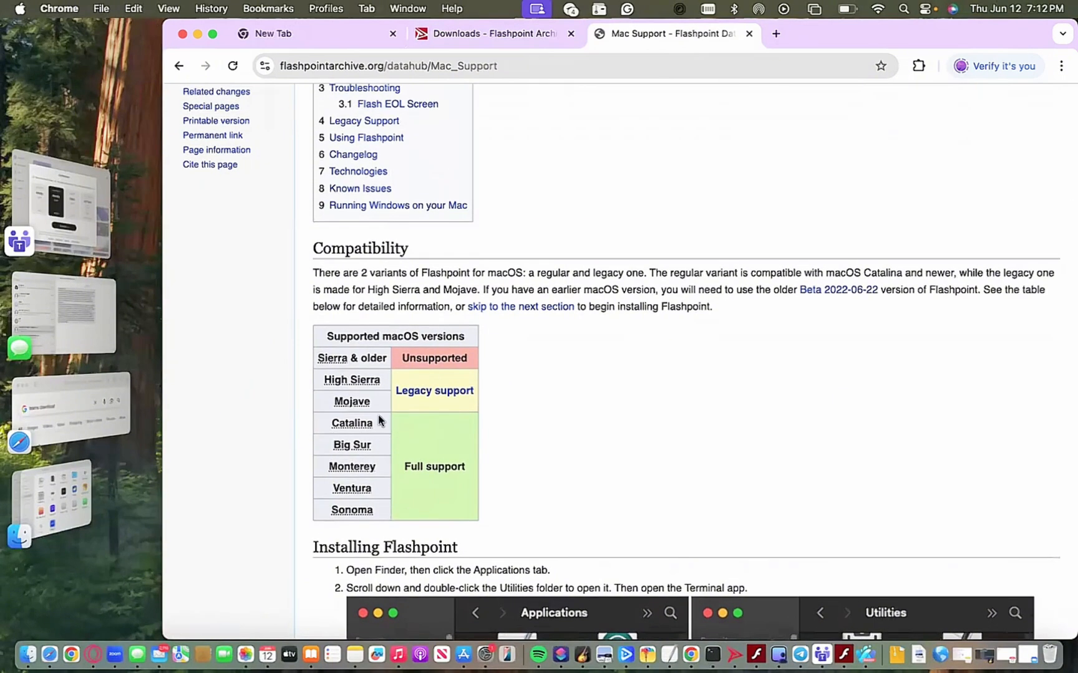
{"action": "scroll", "scroll_direction": "down", "scroll_amount": 3}
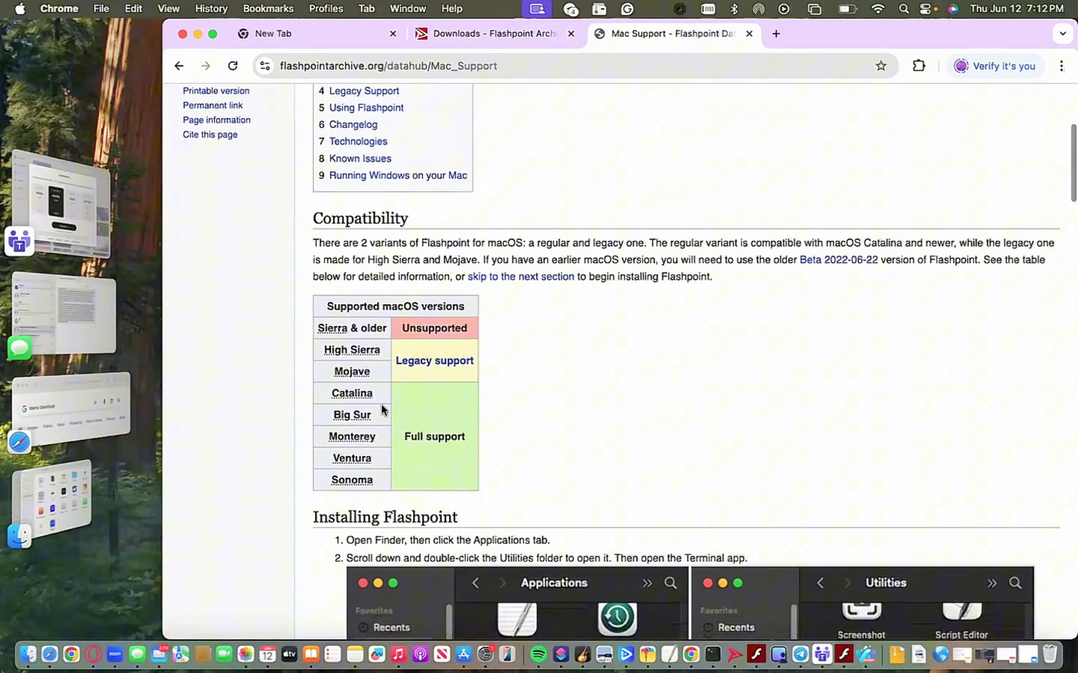
{"action": "scroll", "scroll_direction": "down", "scroll_amount": 3}
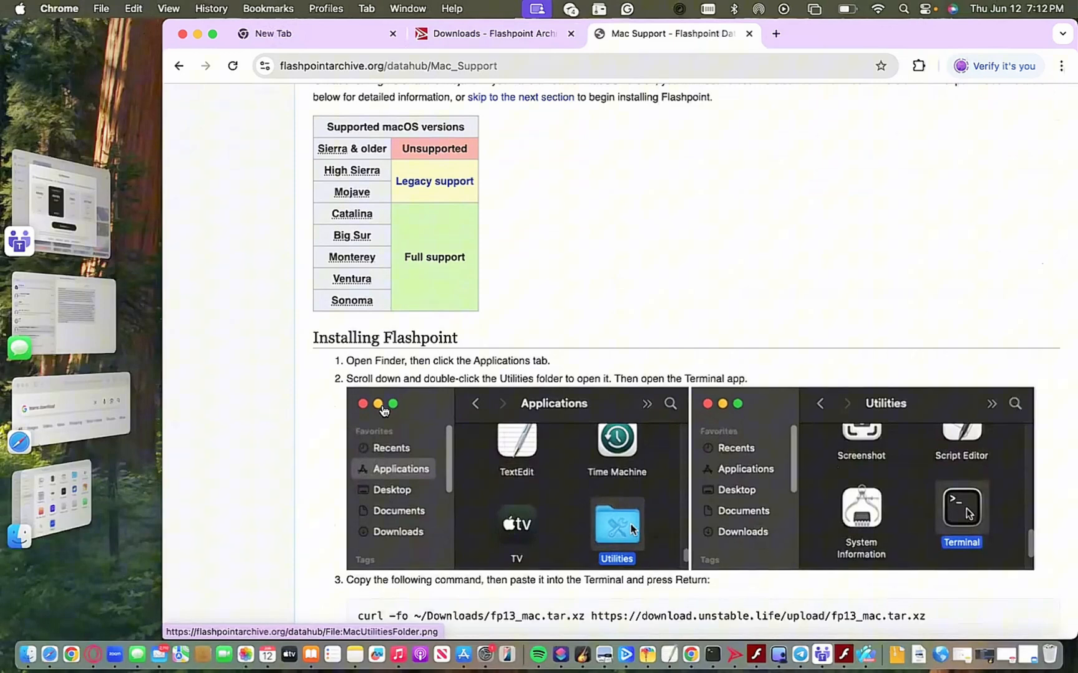
{"action": "scroll", "scroll_direction": "down", "scroll_amount": 3}
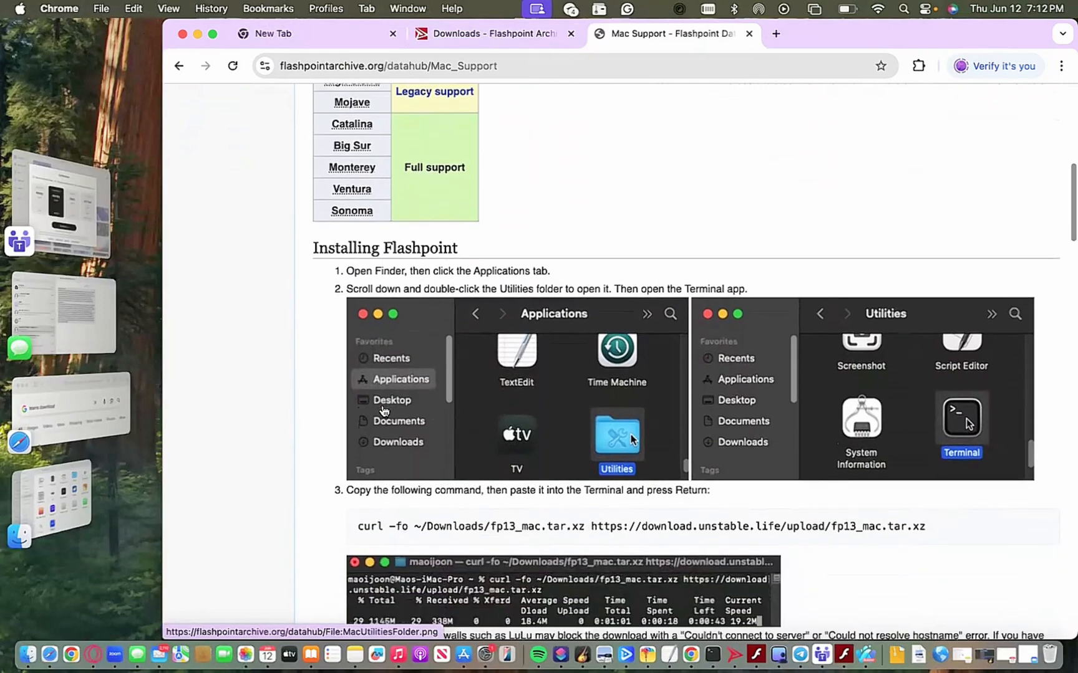
{"action": "scroll", "scroll_direction": "down", "scroll_amount": 3}
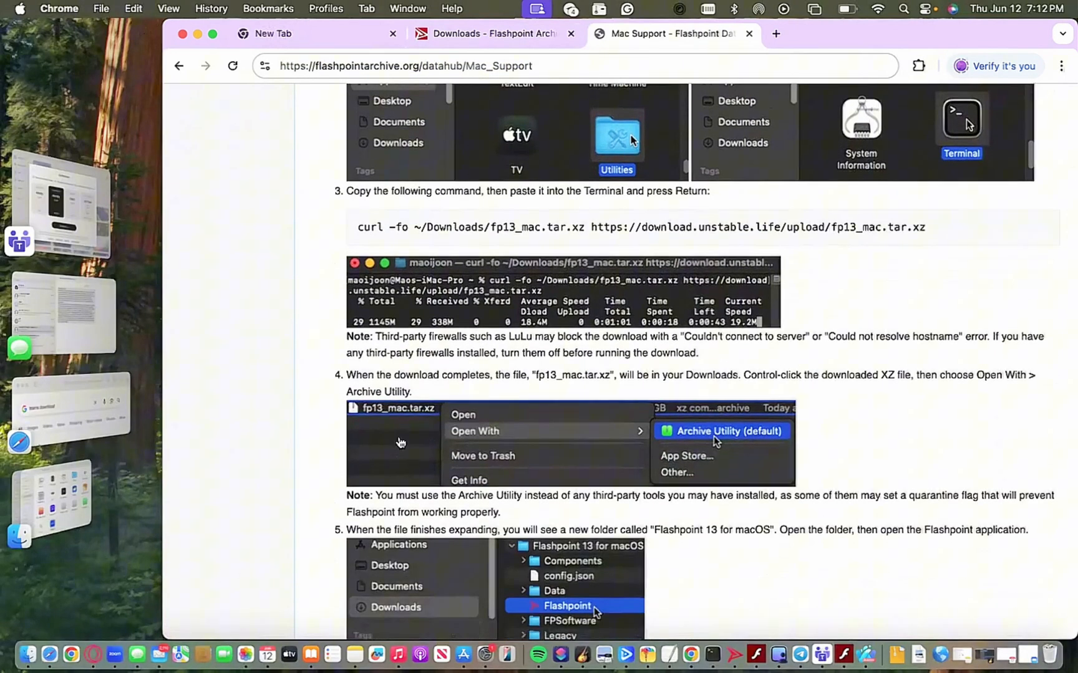
{"action": "scroll", "scroll_direction": "down", "scroll_amount": 3}
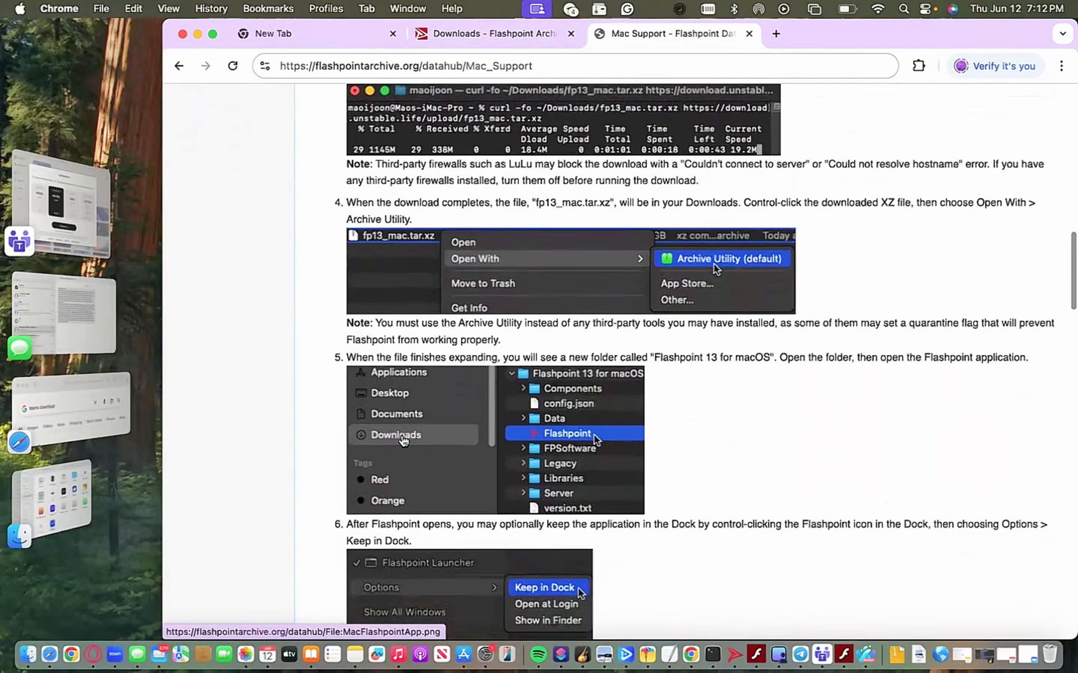
{"action": "scroll", "scroll_direction": "down", "scroll_amount": 3}
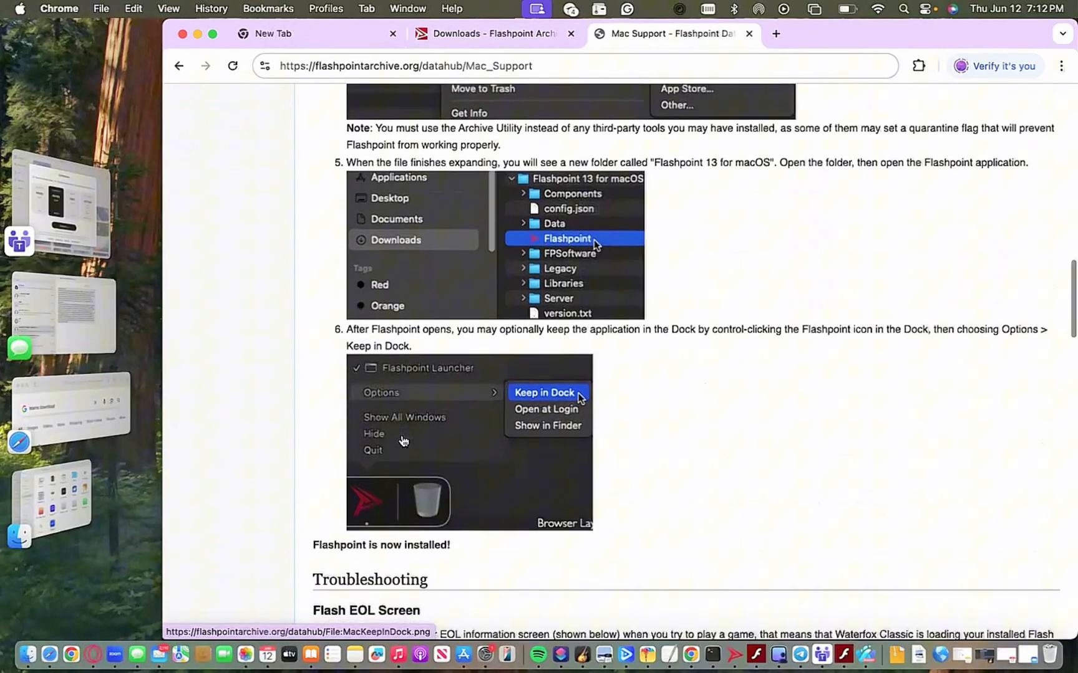
{"action": "scroll", "scroll_direction": "down", "scroll_amount": 3}
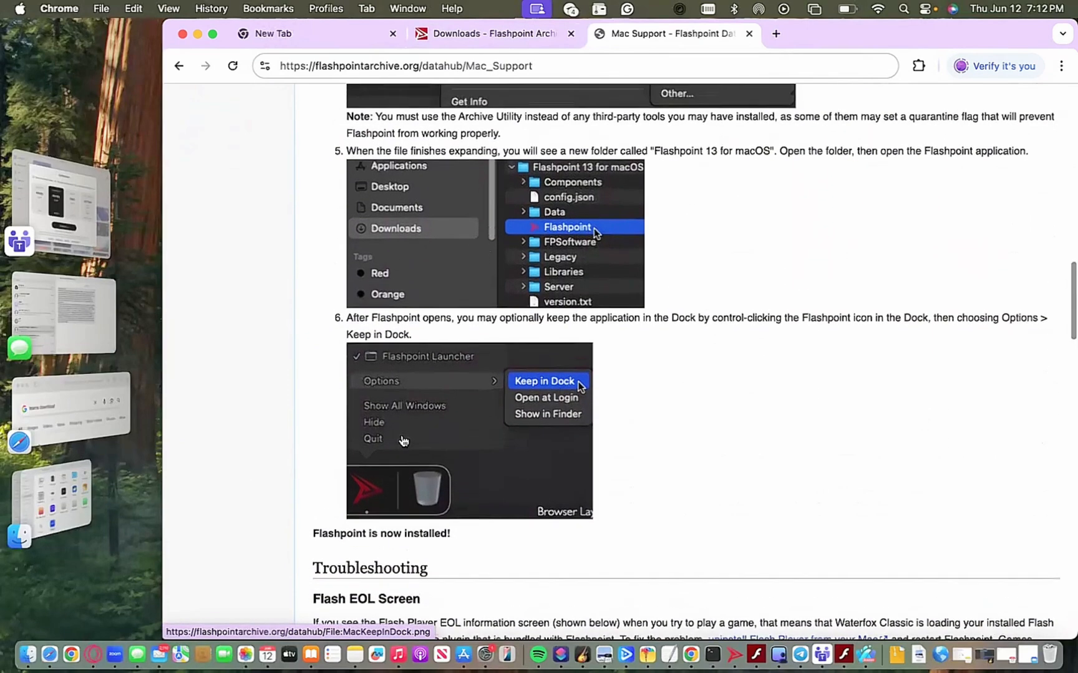
Step: Recheck the downloads page, select the Downloads path, and read on to Troubleshooting
{"action": "left_click", "coordinate": [492, 33]}
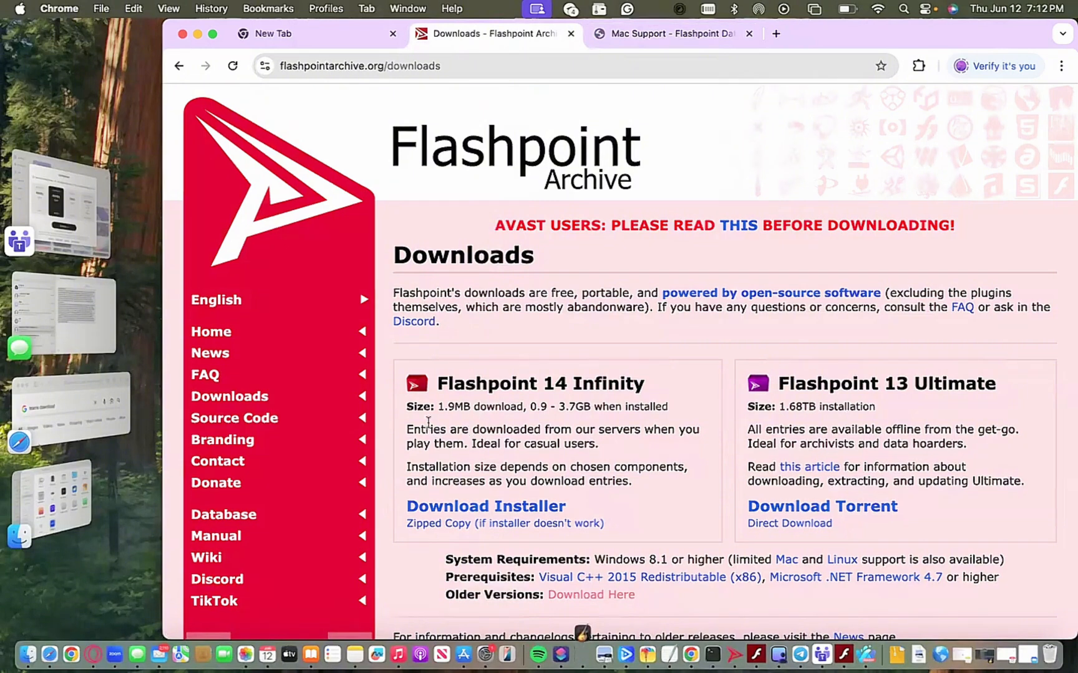
{"action": "left_click", "coordinate": [667, 33]}
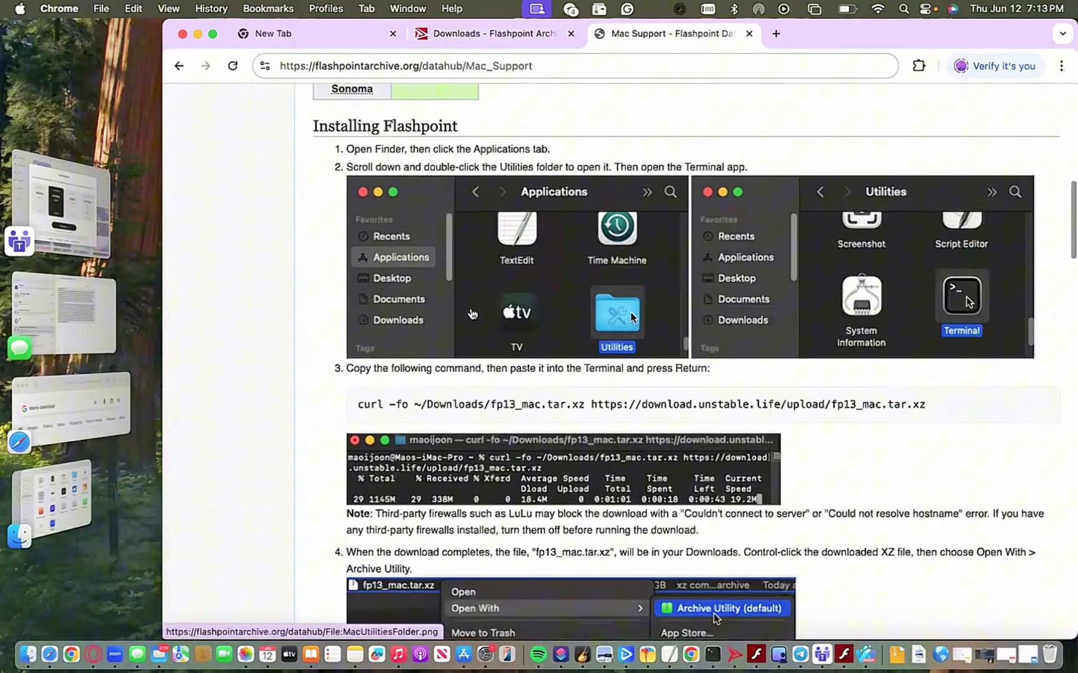
{"action": "scroll", "scroll_direction": "down", "scroll_amount": 3}
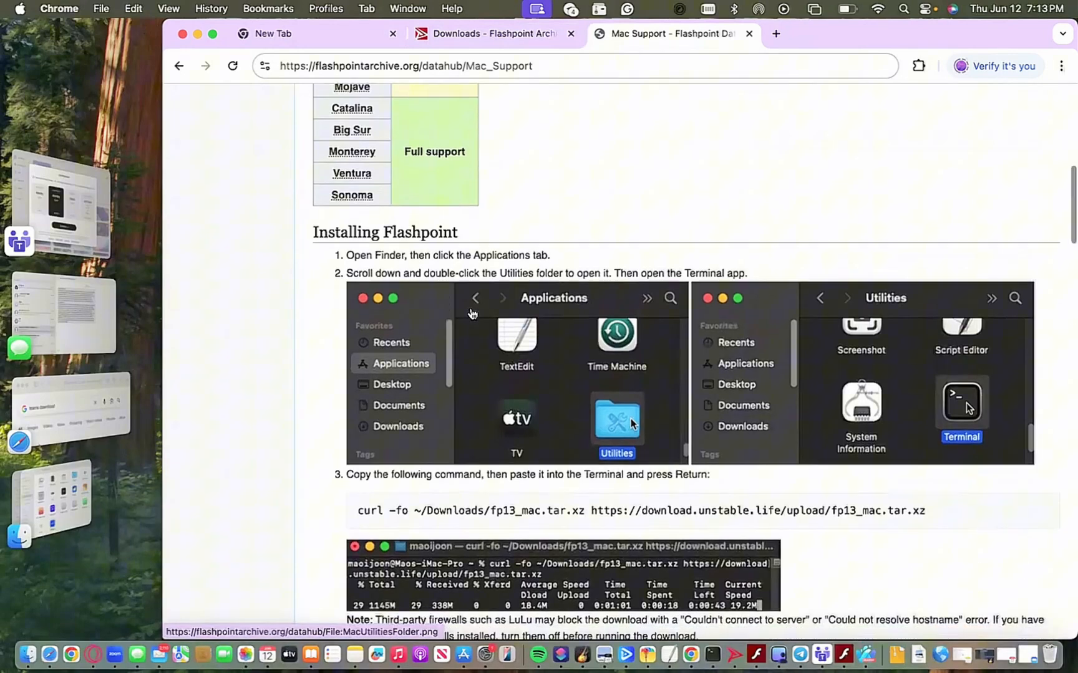
{"action": "scroll", "scroll_direction": "down", "scroll_amount": 3}
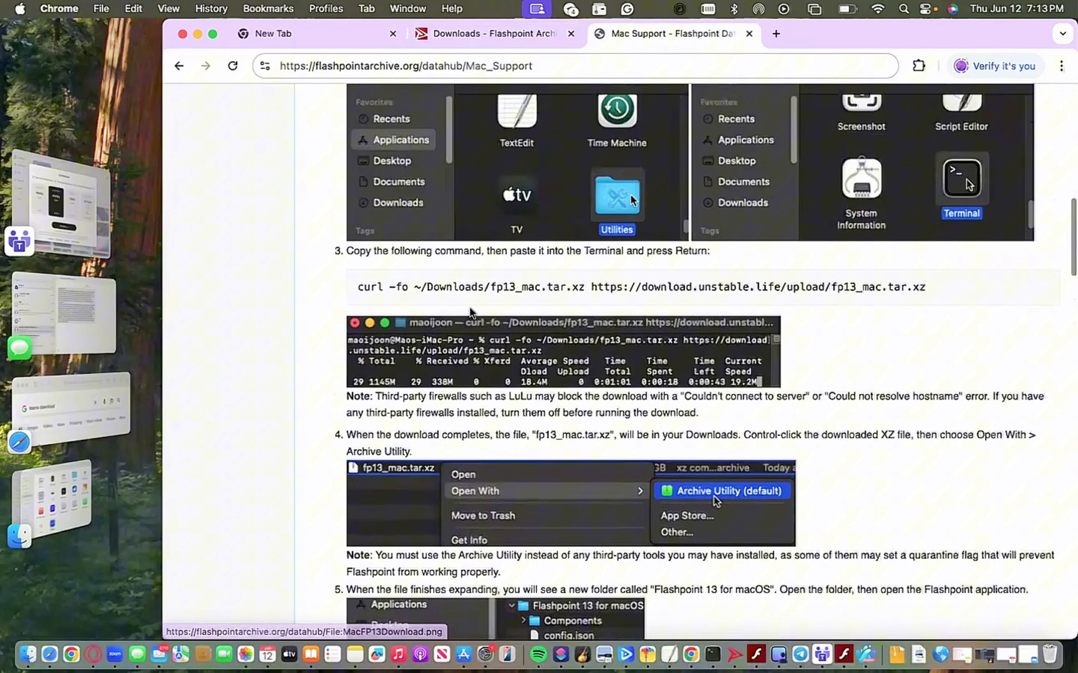
{"action": "double_click", "coordinate": [454, 287]}
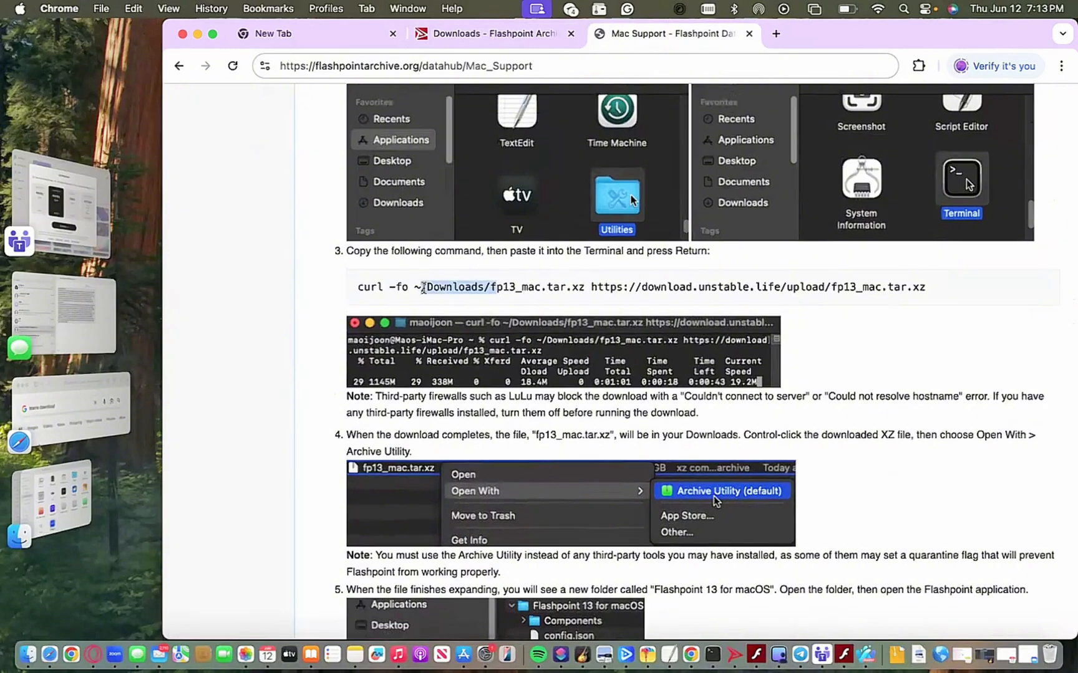
{"action": "scroll", "scroll_direction": "down", "scroll_amount": 3}
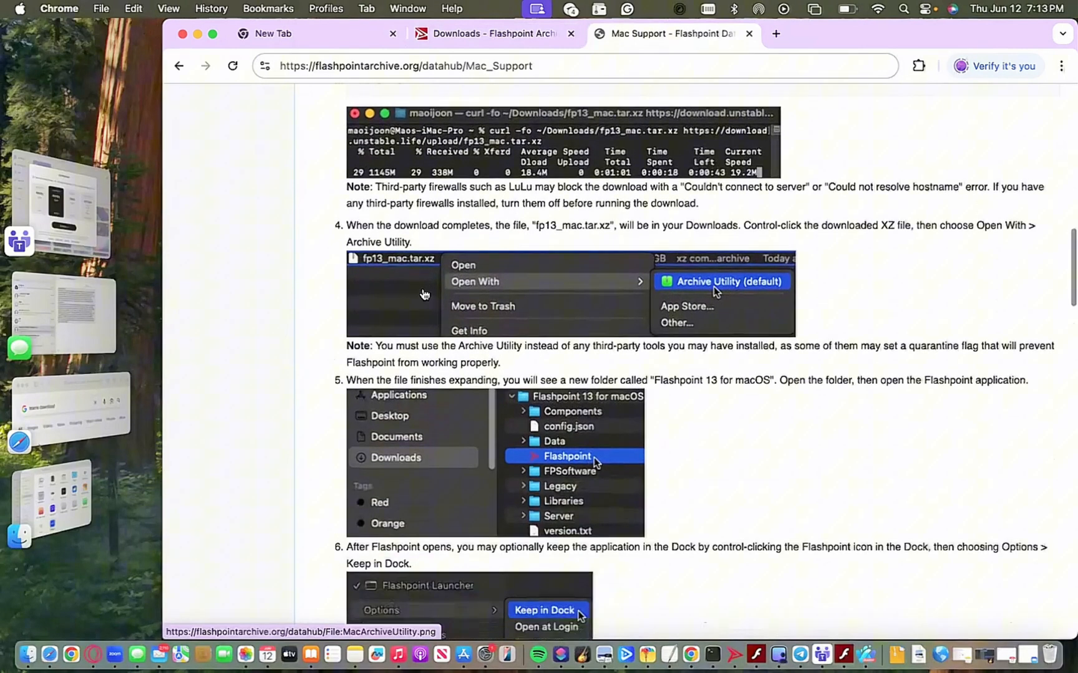
{"action": "scroll", "scroll_direction": "down", "scroll_amount": 3}
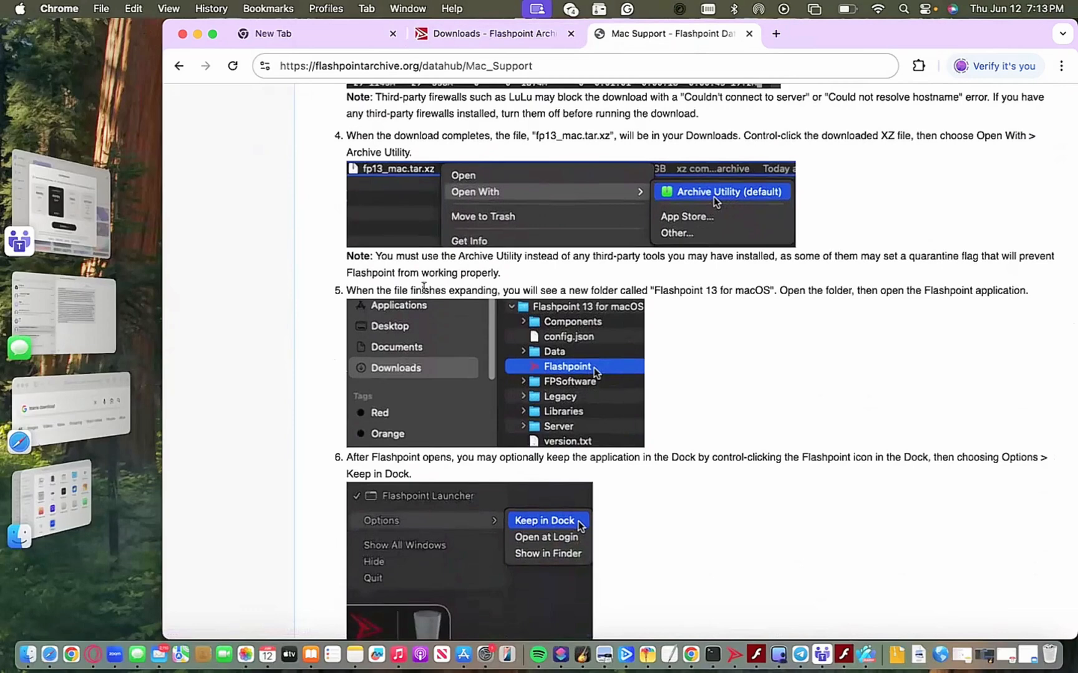
{"action": "scroll", "scroll_direction": "down", "scroll_amount": 3}
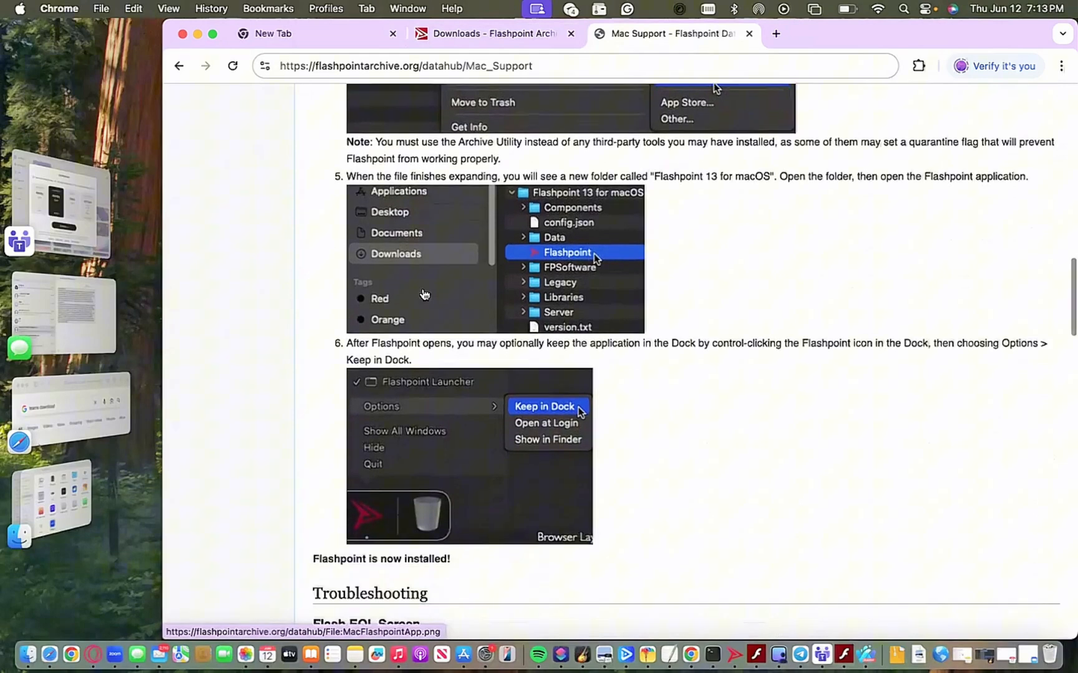
{"action": "scroll", "scroll_direction": "down", "scroll_amount": 3}
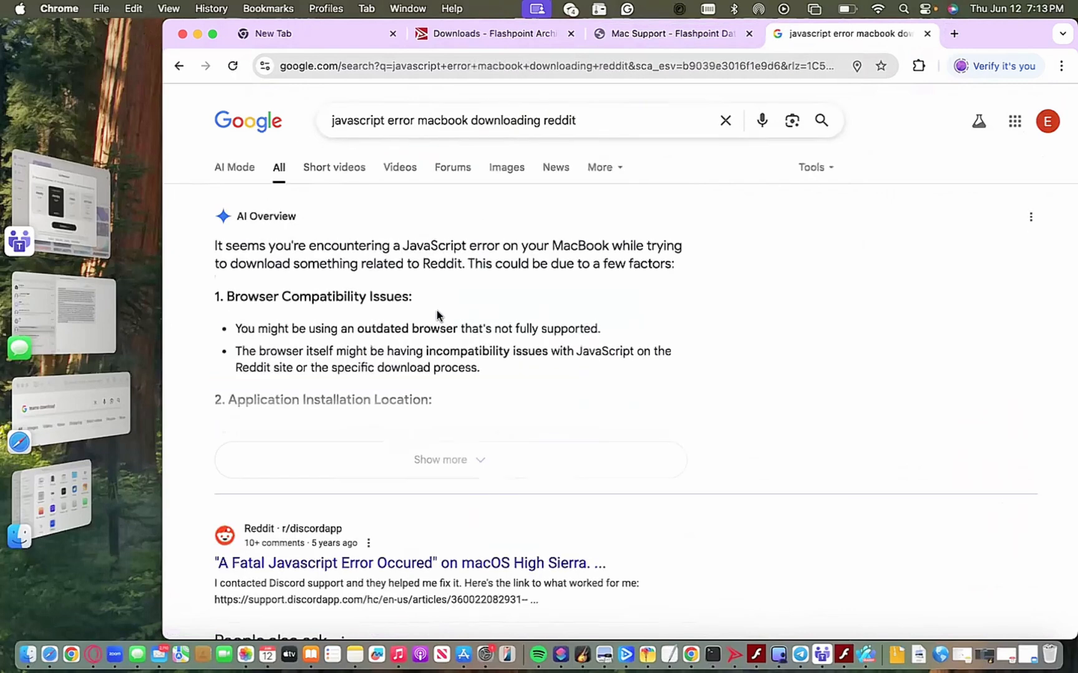
Step: Read the Reddit deemix 'JavaScript error for mac' thread
{"action": "left_click", "coordinate": [408, 563]}
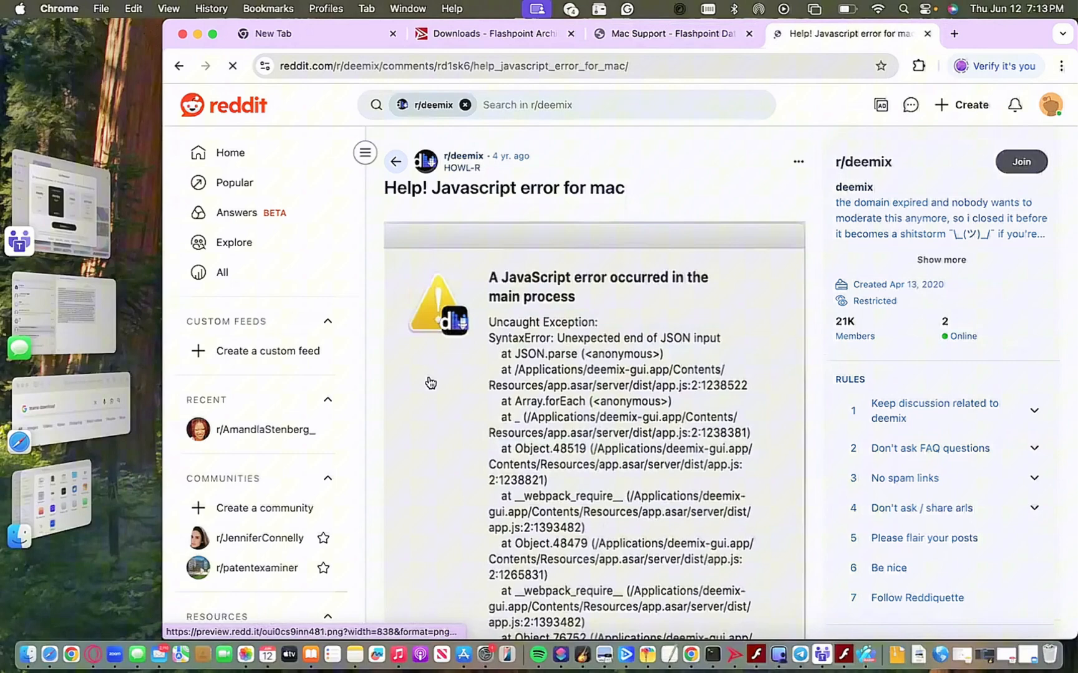
{"action": "scroll", "scroll_direction": "down", "scroll_amount": 3}
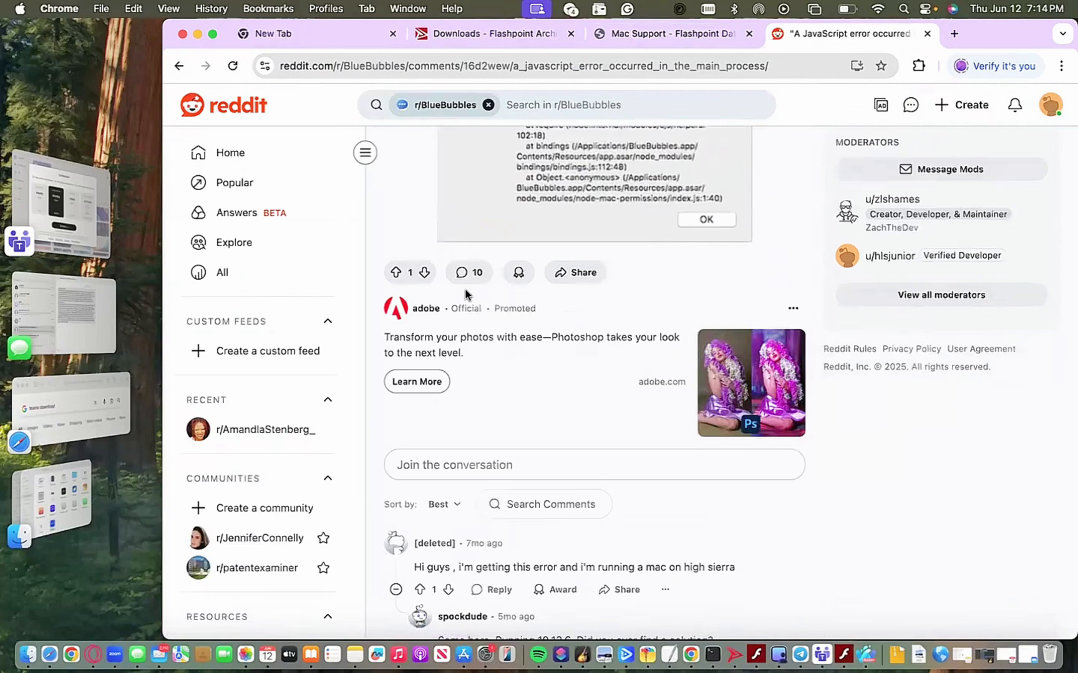
{"action": "scroll", "scroll_direction": "down", "scroll_amount": 3}
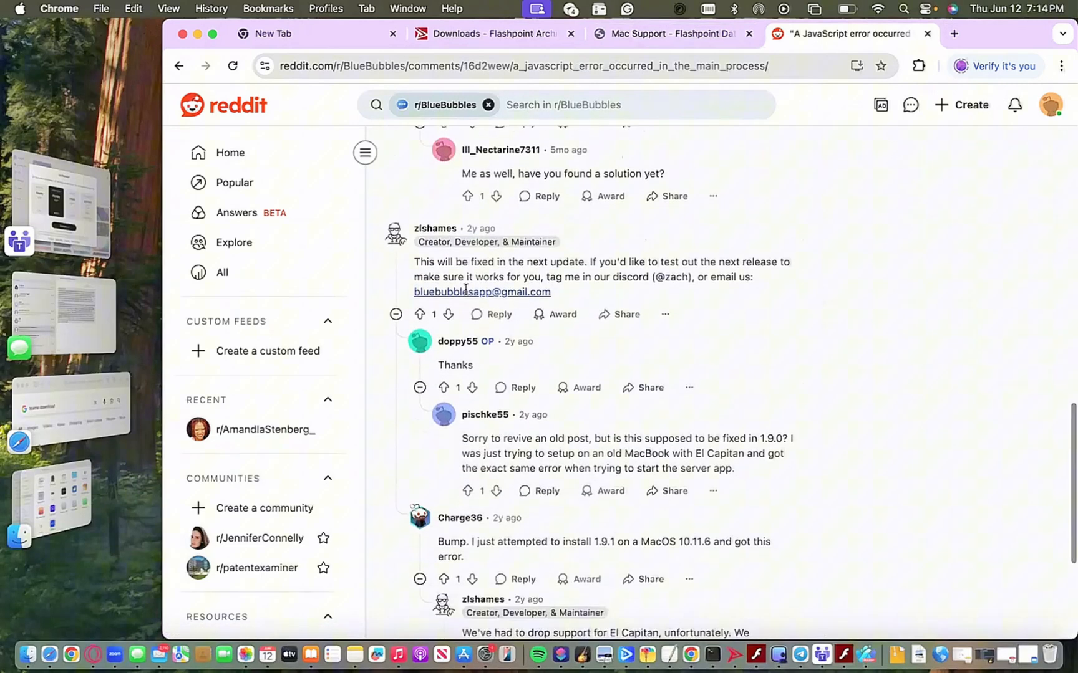
{"action": "scroll", "scroll_direction": "down", "scroll_amount": 3}
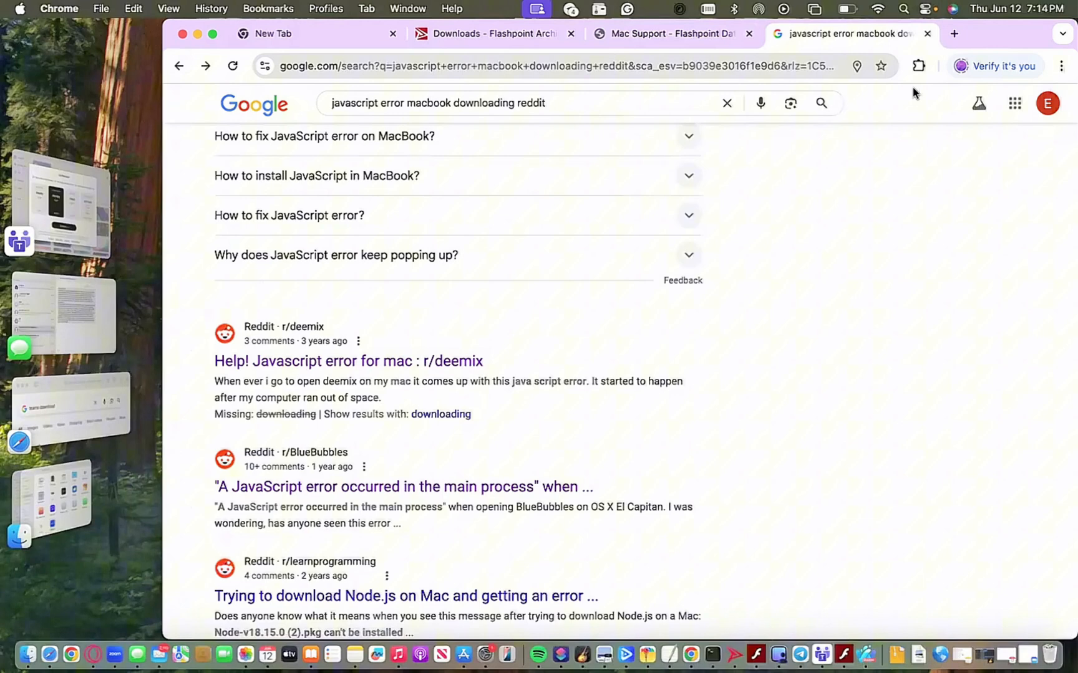
{"action": "scroll", "scroll_direction": "down", "scroll_amount": 3}
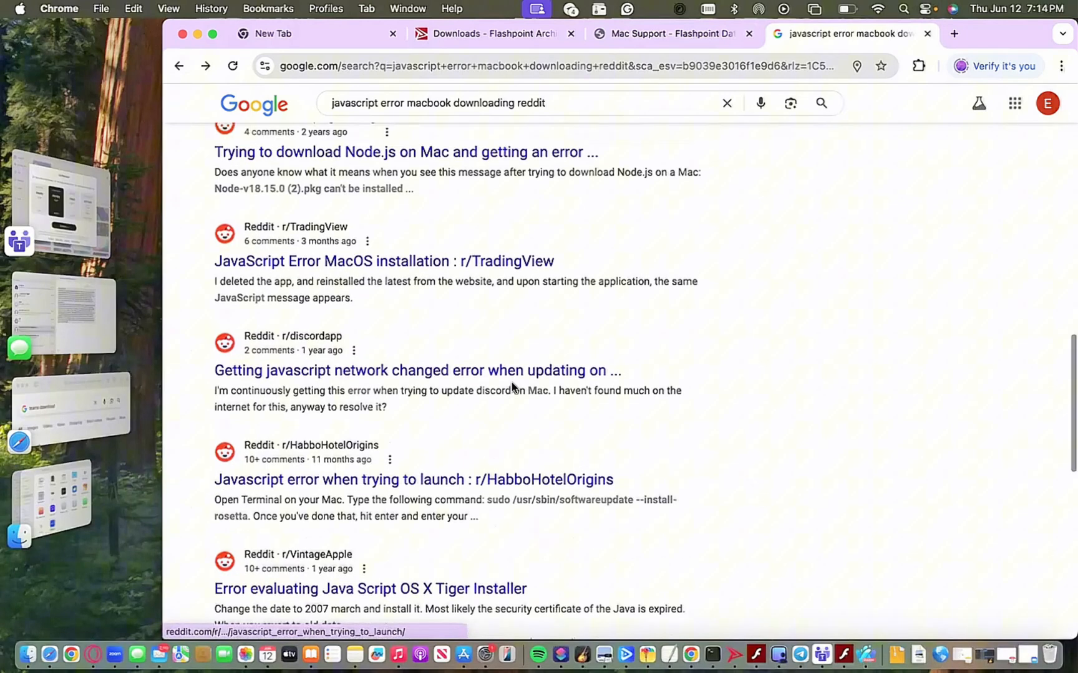
Step: Read the BlueBubbles JavaScript error thread and add 'flashpoint' to the search
{"action": "left_click", "coordinate": [480, 103]}
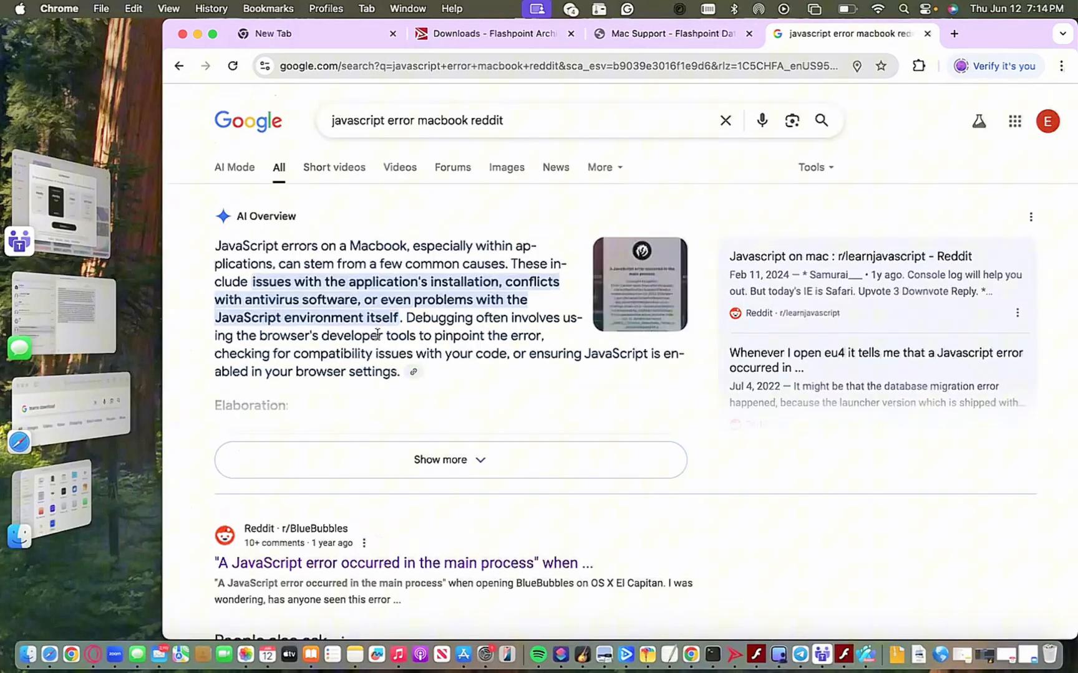
{"action": "left_click", "coordinate": [403, 563]}
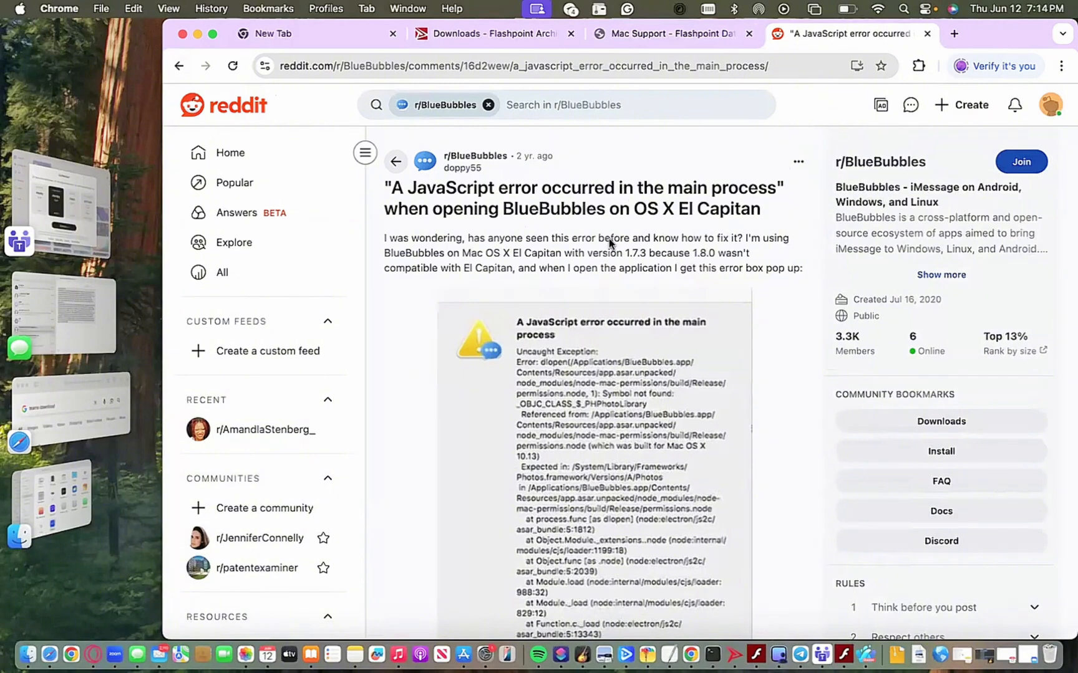
{"action": "scroll", "scroll_direction": "down", "scroll_amount": 3}
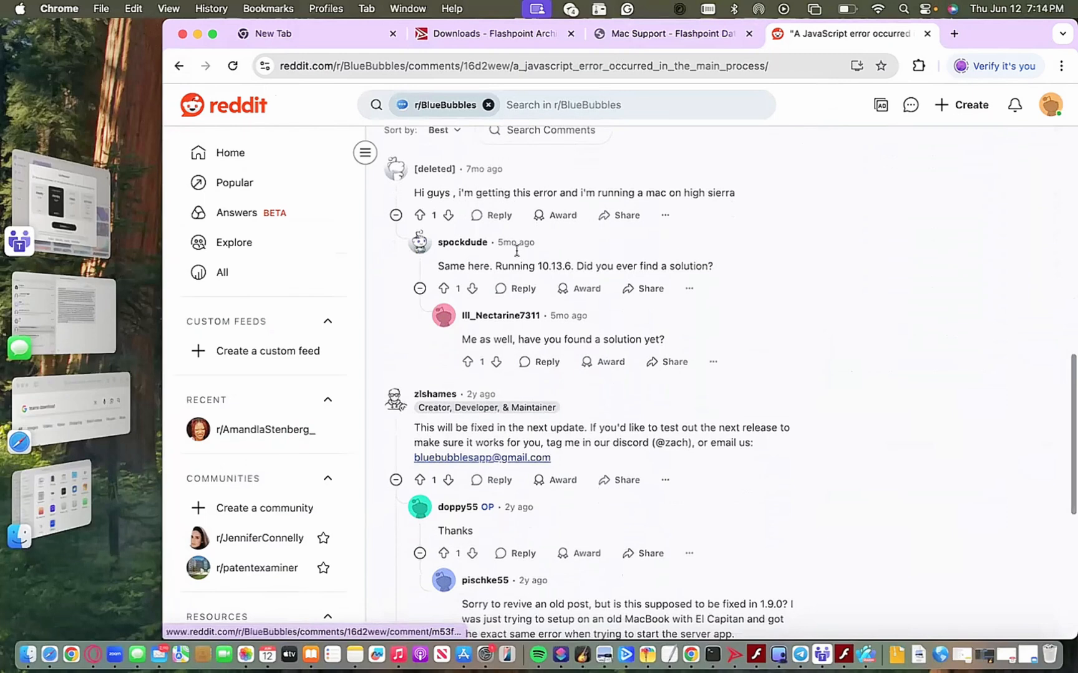
{"action": "scroll", "scroll_direction": "down", "scroll_amount": 3}
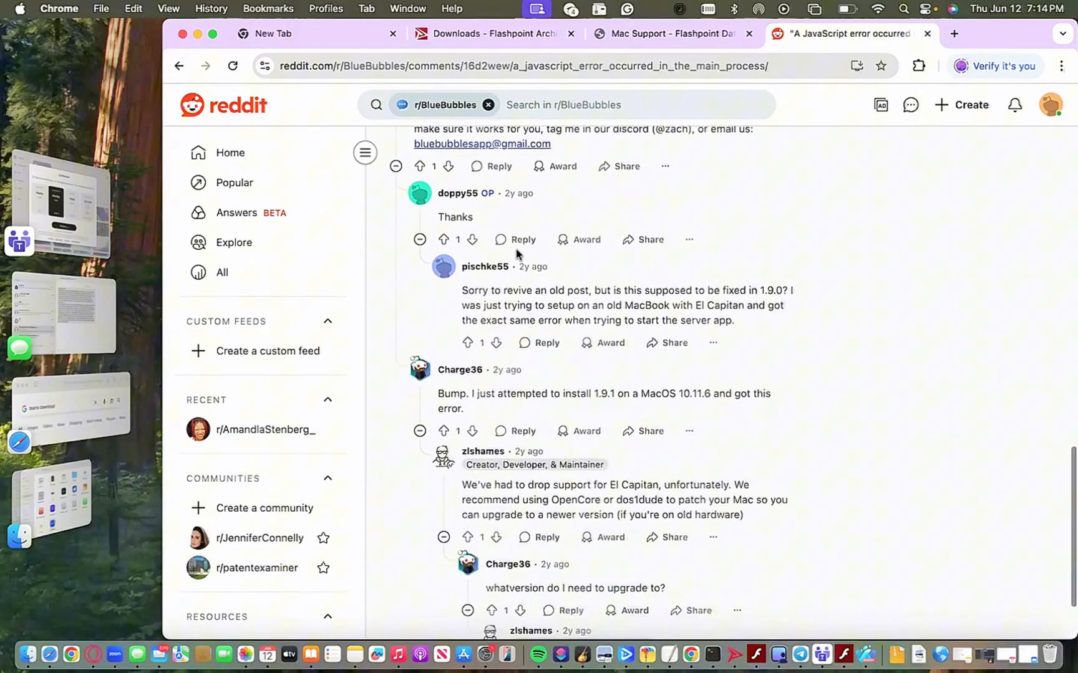
{"action": "scroll", "scroll_direction": "up", "scroll_amount": 3}
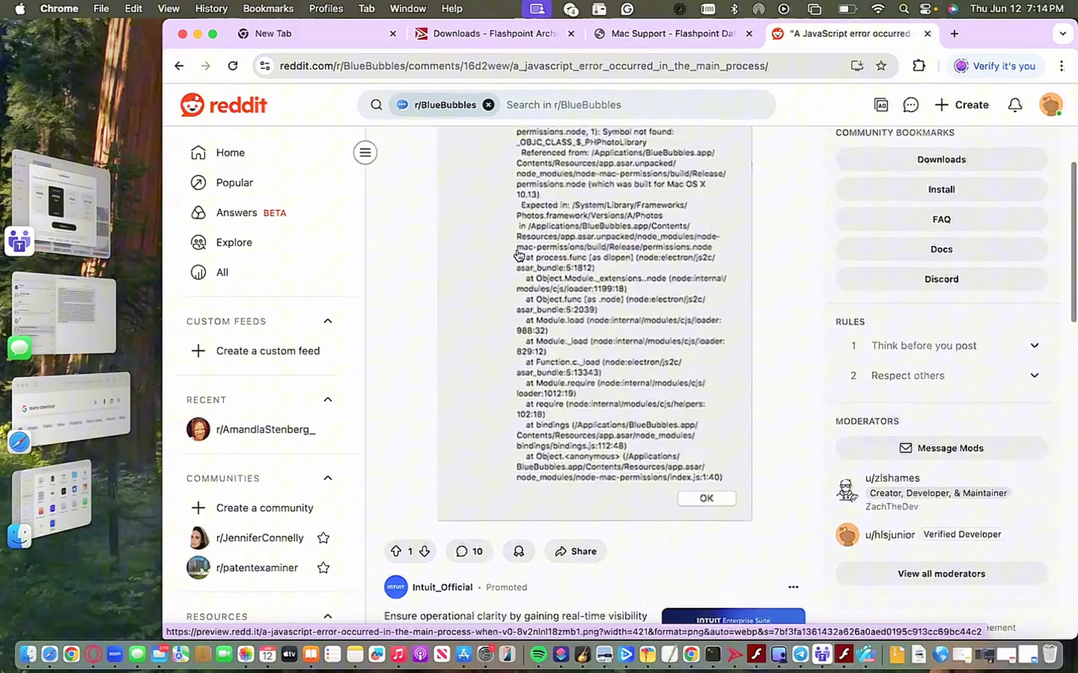
{"action": "scroll", "scroll_direction": "up", "scroll_amount": 3}
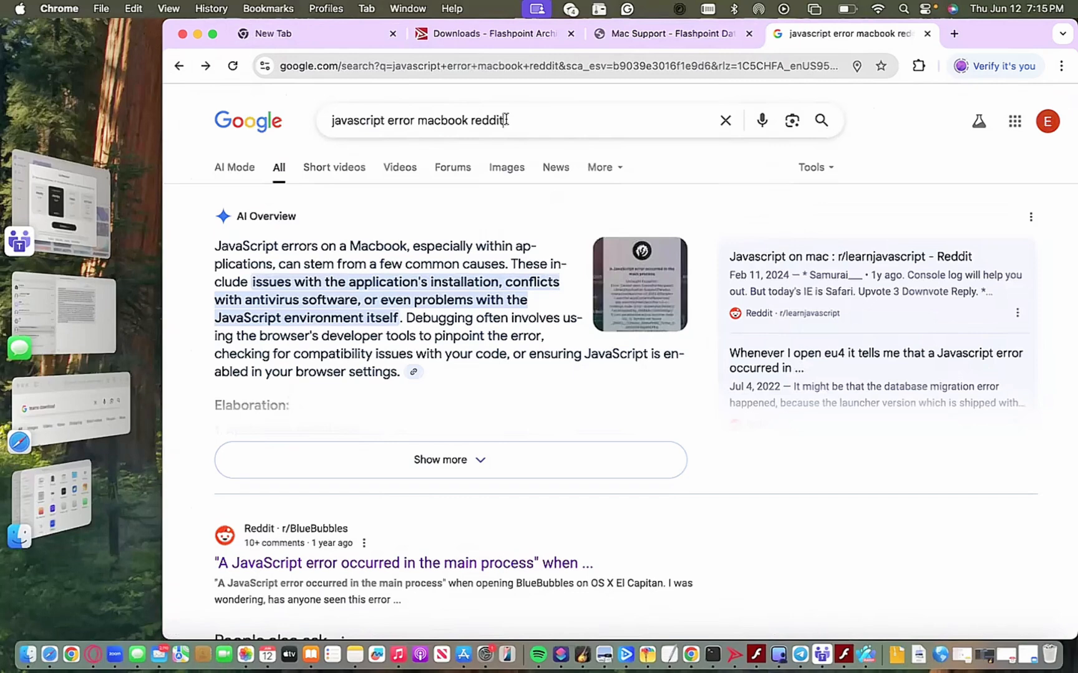
{"action": "type", "text": "flashpoint"}
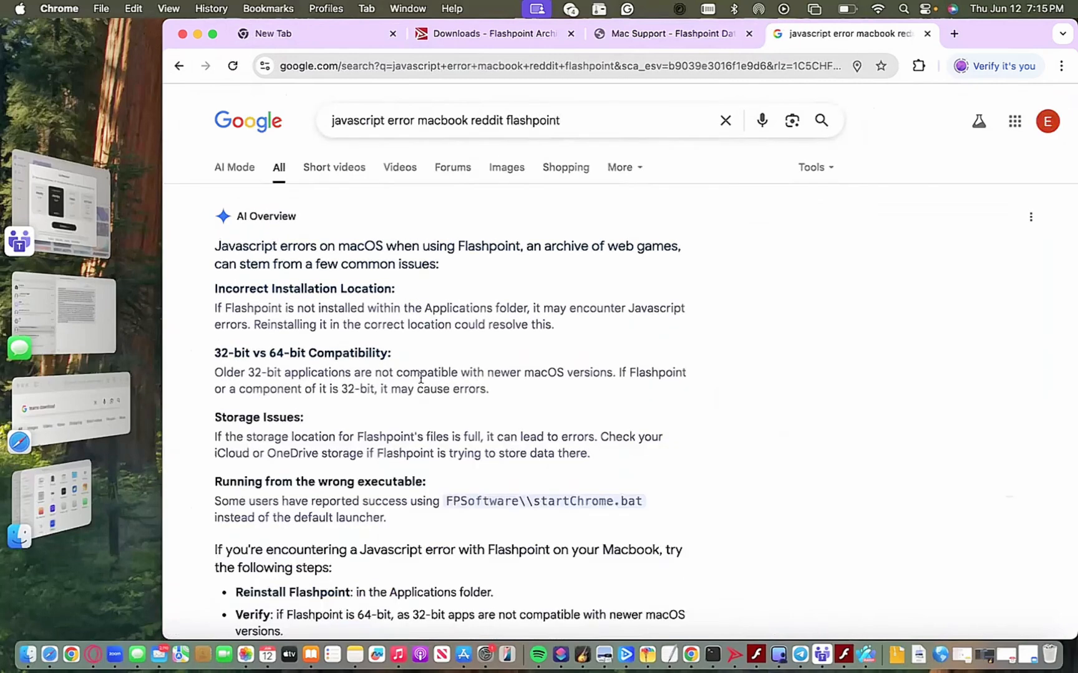
Step: Download vc_redist.x86.exe from the r/FlashpointArchive thread and open it from Chrome downloads
{"action": "scroll", "scroll_direction": "down", "scroll_amount": 3}
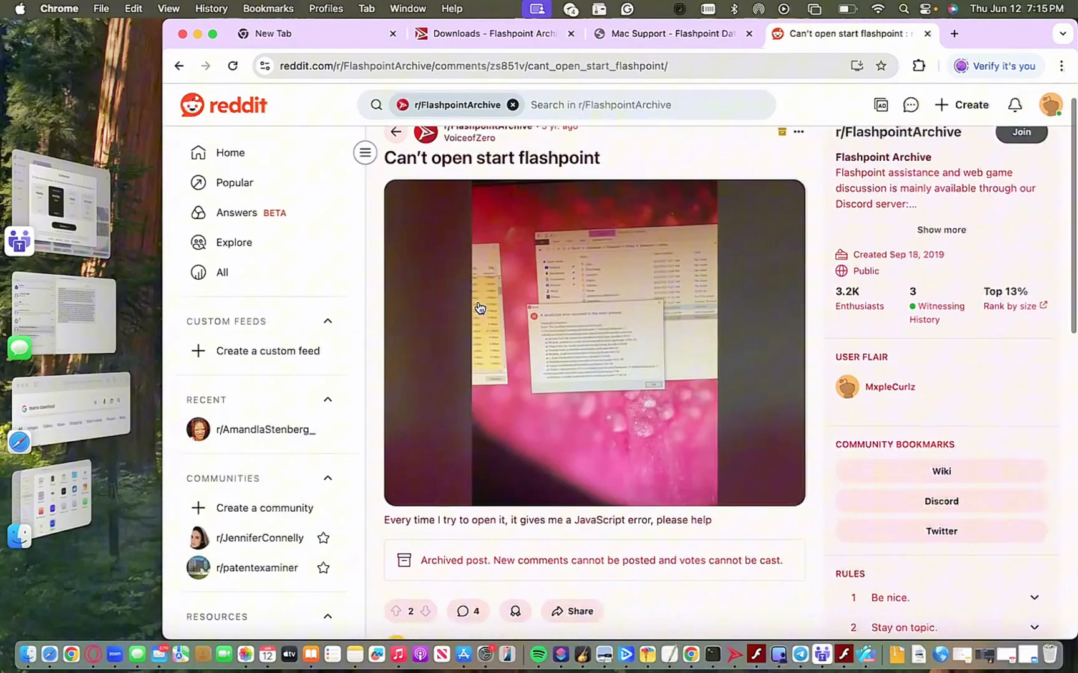
{"action": "scroll", "scroll_direction": "down", "scroll_amount": 3}
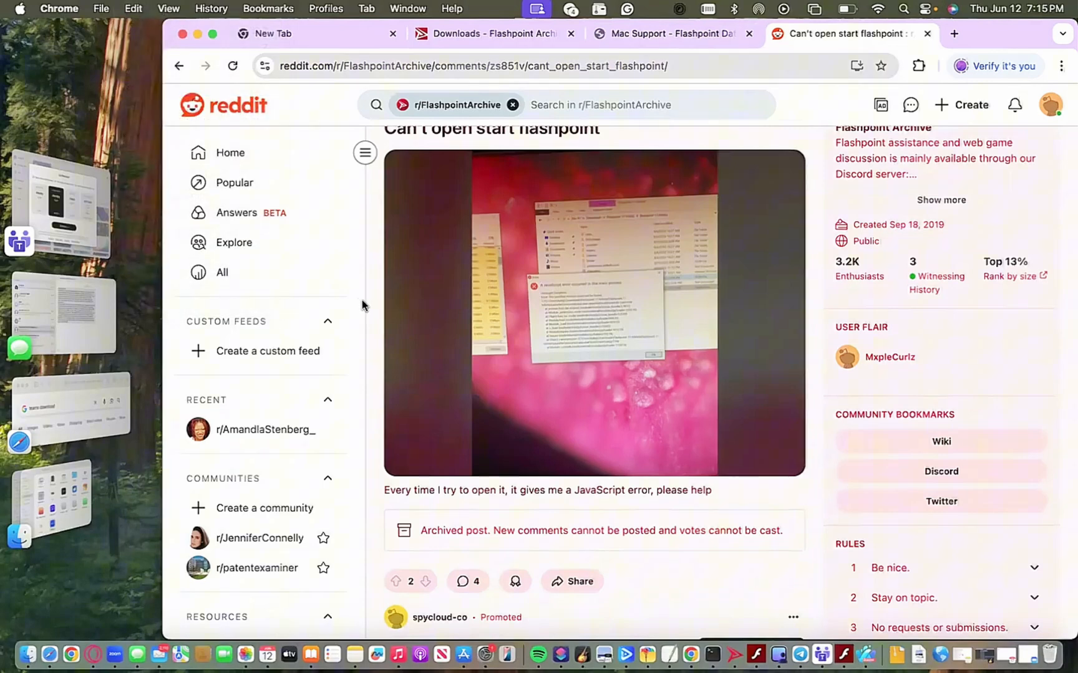
{"action": "scroll", "scroll_direction": "down", "scroll_amount": 3}
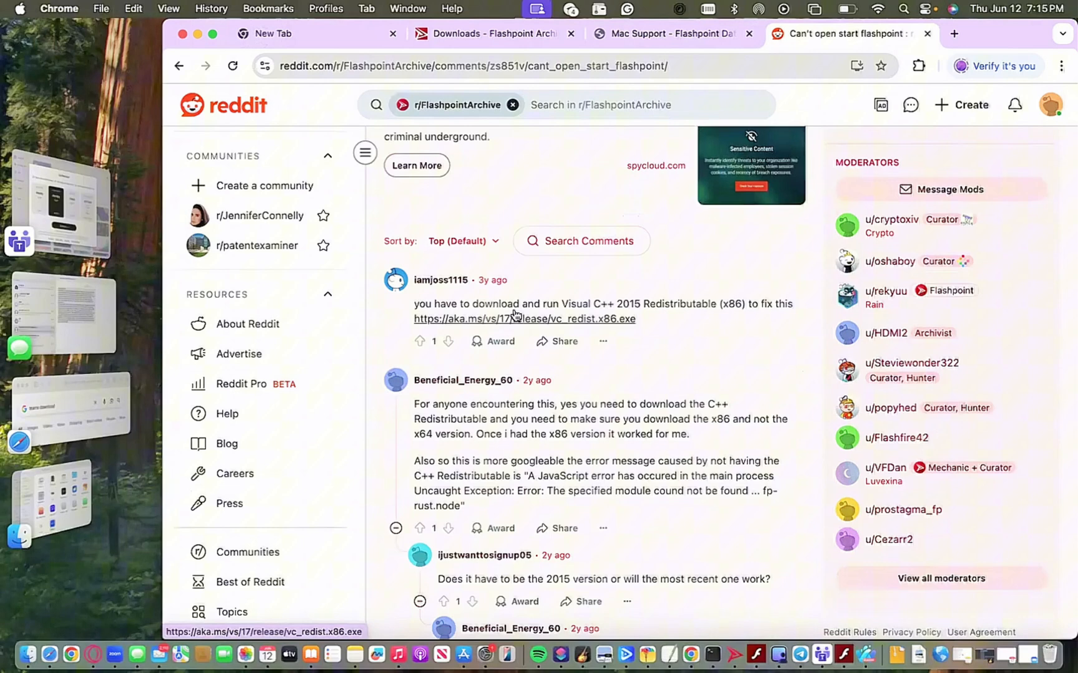
{"action": "mouse_move", "coordinate": [624, 319]}
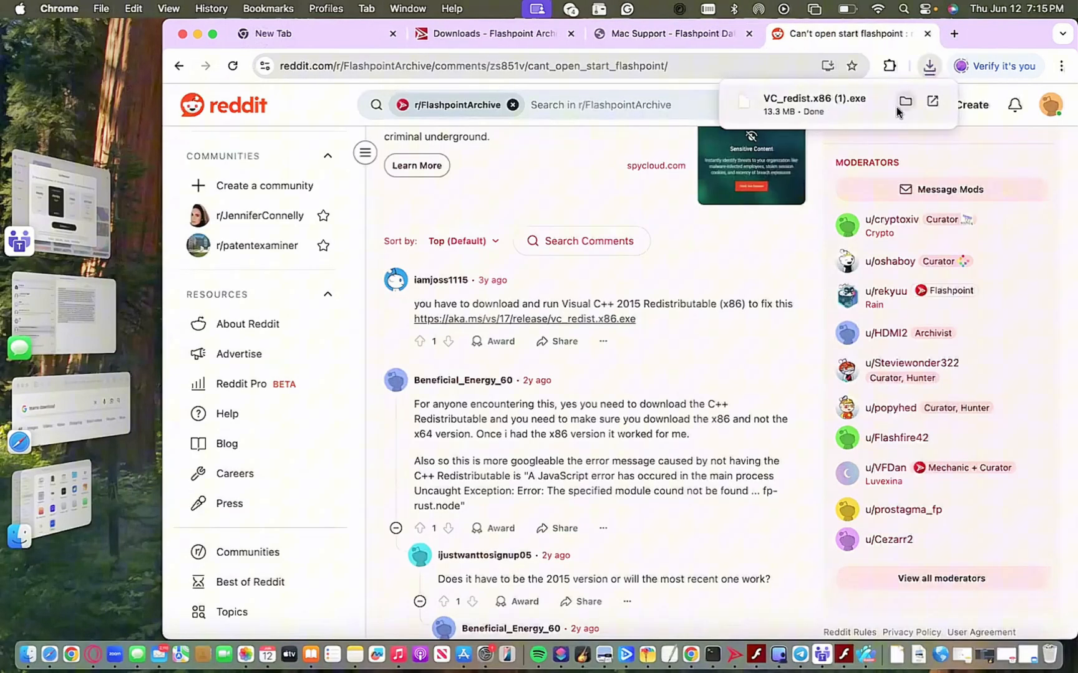
{"action": "left_click", "coordinate": [905, 101]}
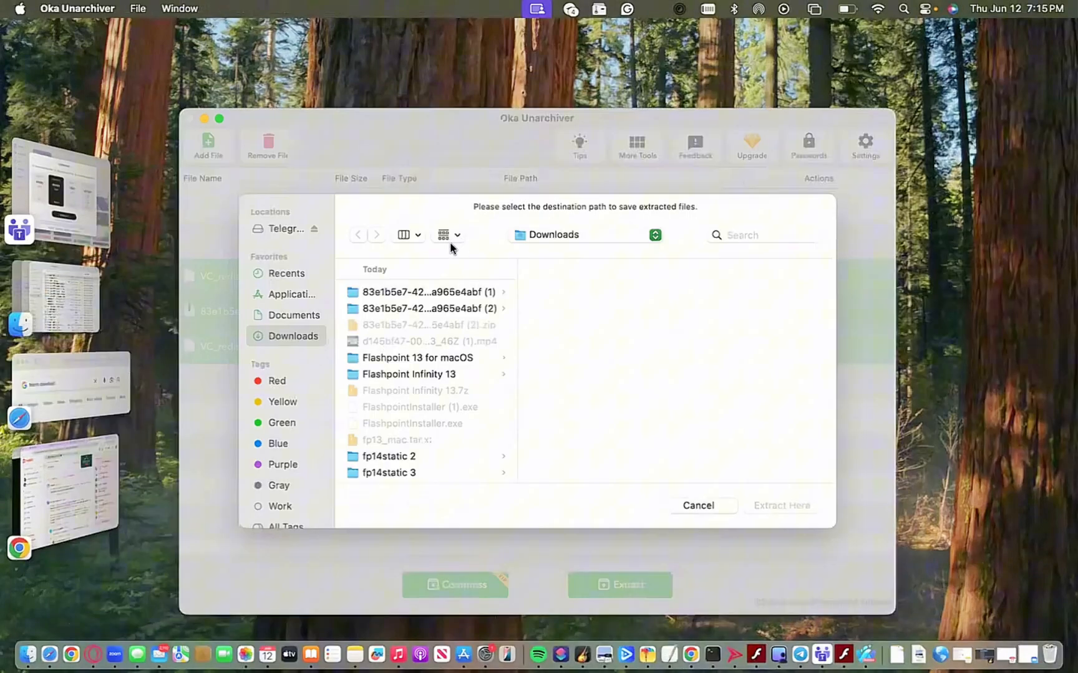
{"action": "left_click", "coordinate": [697, 505]}
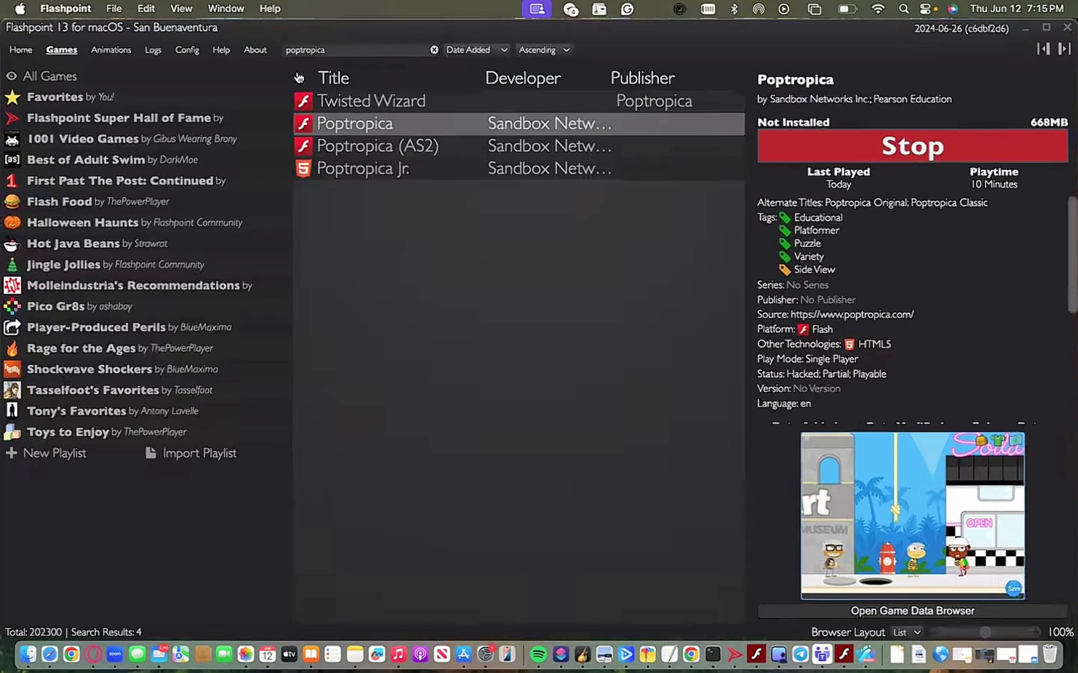
Step: Open the Super Hall of Fame, then the Player-Produced Perils playlist
{"action": "left_click", "coordinate": [55, 97]}
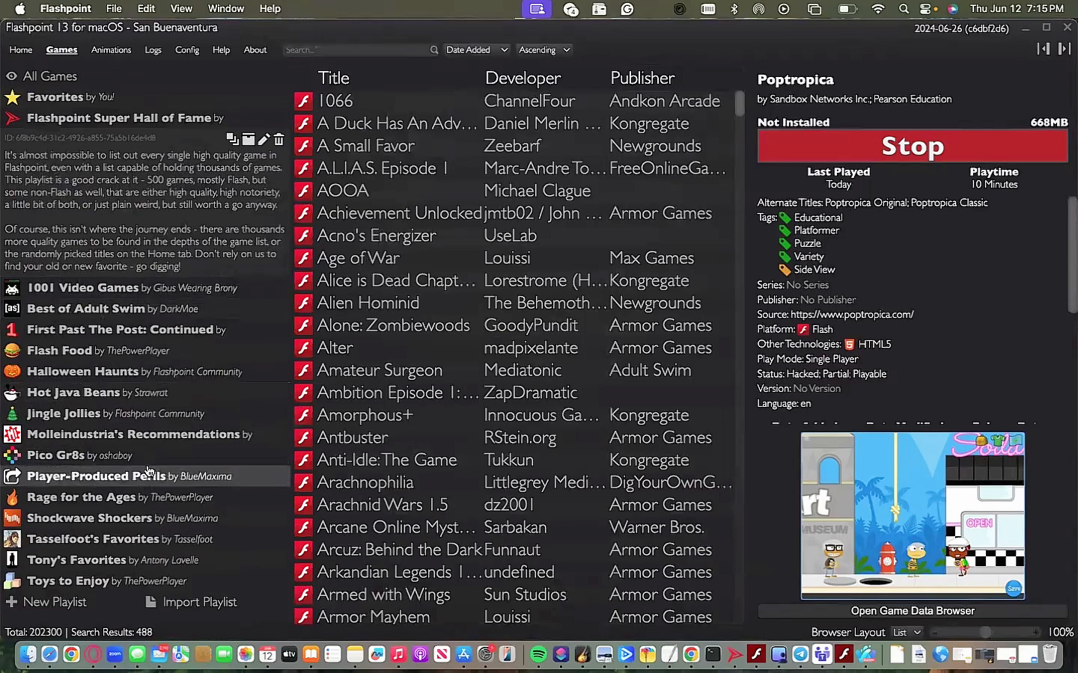
{"action": "left_click", "coordinate": [95, 475]}
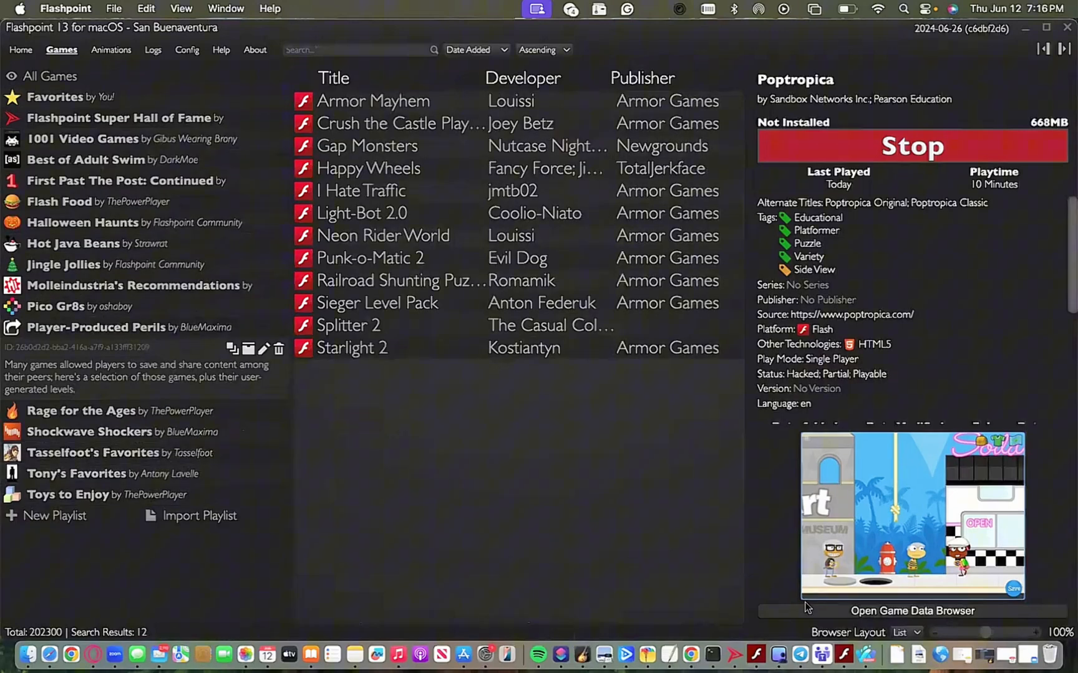